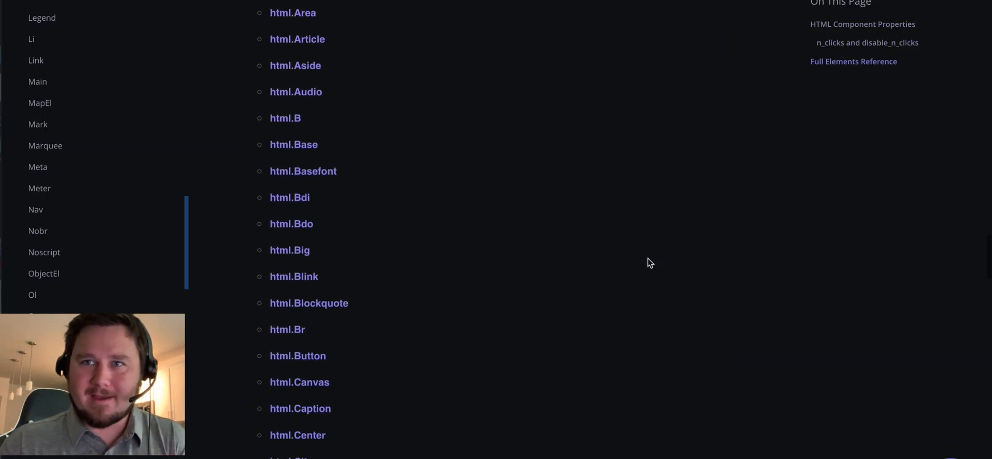
Step: Scroll through the HTML components list and the n_clicks notes
{"action": "scroll", "scroll_direction": "down", "scroll_amount": 3}
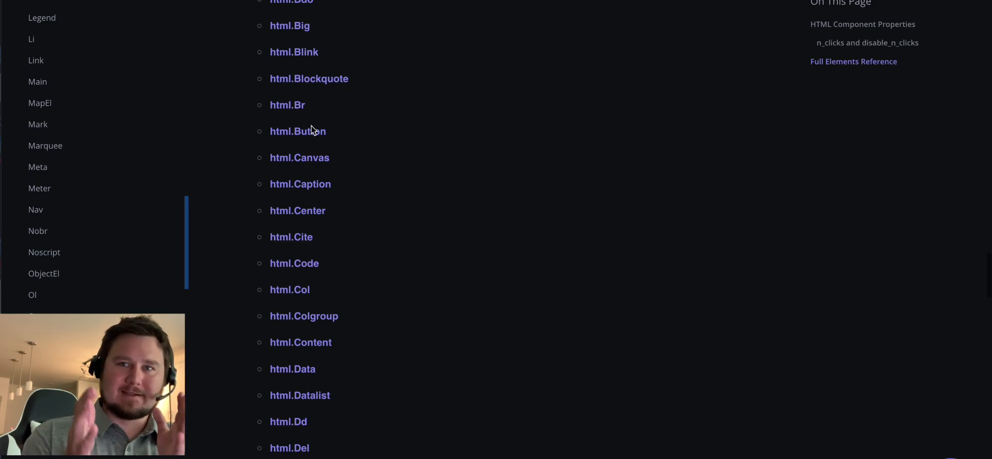
{"action": "scroll", "scroll_direction": "down", "scroll_amount": 3}
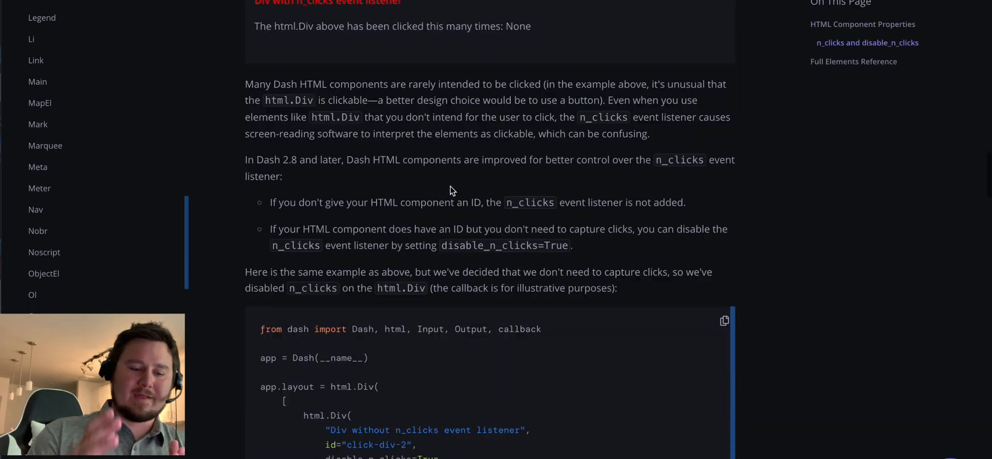
{"action": "scroll", "scroll_direction": "down", "scroll_amount": 3}
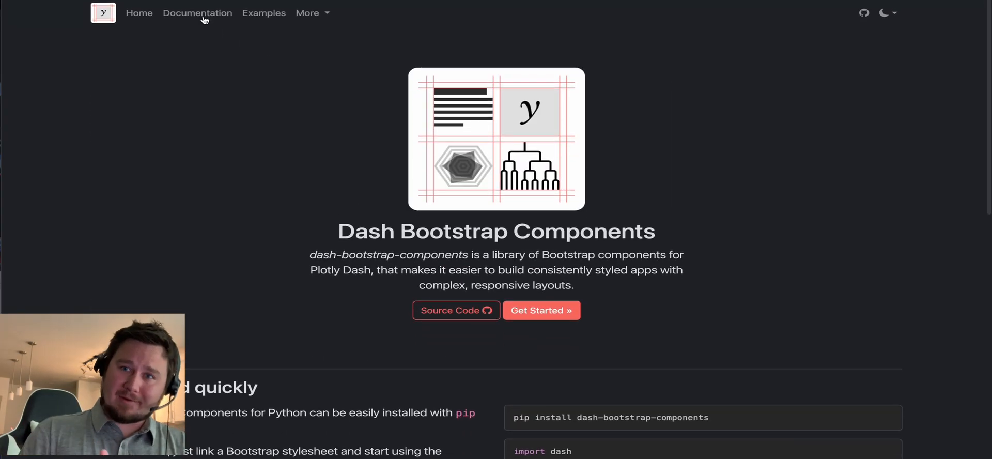
Step: Go from the quickstart through Components and Breadcrumb to the rows-and-columns Layout page
{"action": "left_click", "coordinate": [197, 12]}
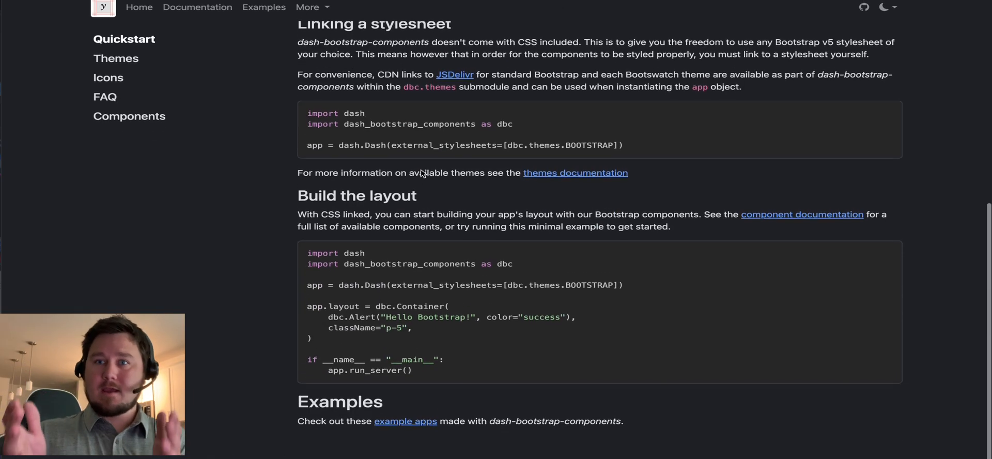
{"action": "left_click", "coordinate": [129, 115]}
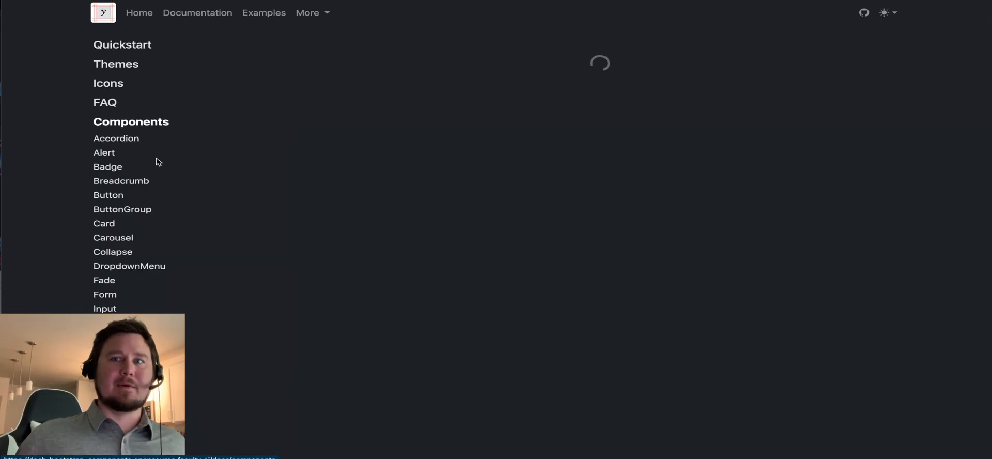
{"action": "left_click", "coordinate": [120, 180]}
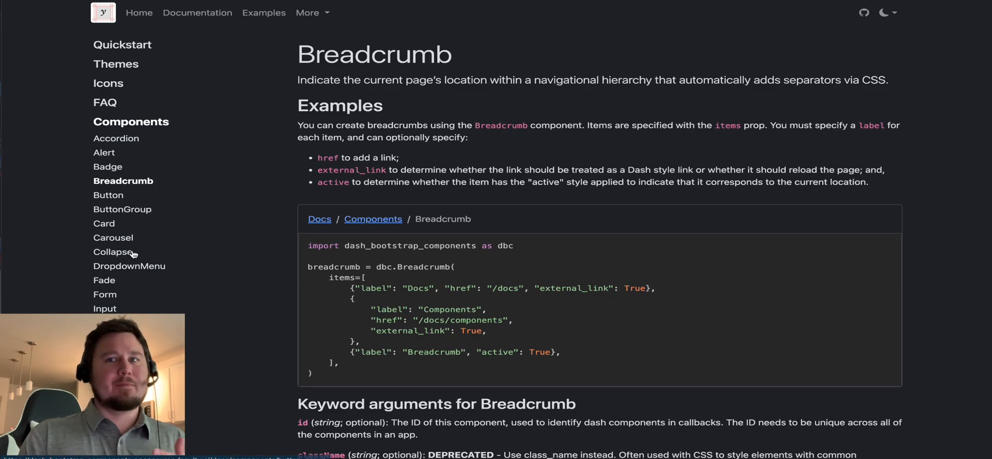
{"action": "left_click", "coordinate": [114, 251]}
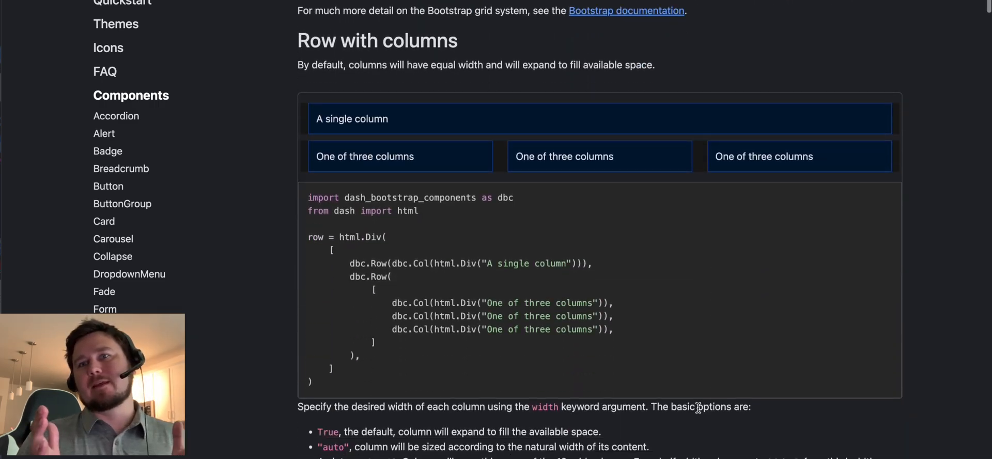
Step: Scroll through the Layout examples: rows, columns, alignment, stacks and Row arguments
{"action": "scroll", "scroll_direction": "down", "scroll_amount": 3}
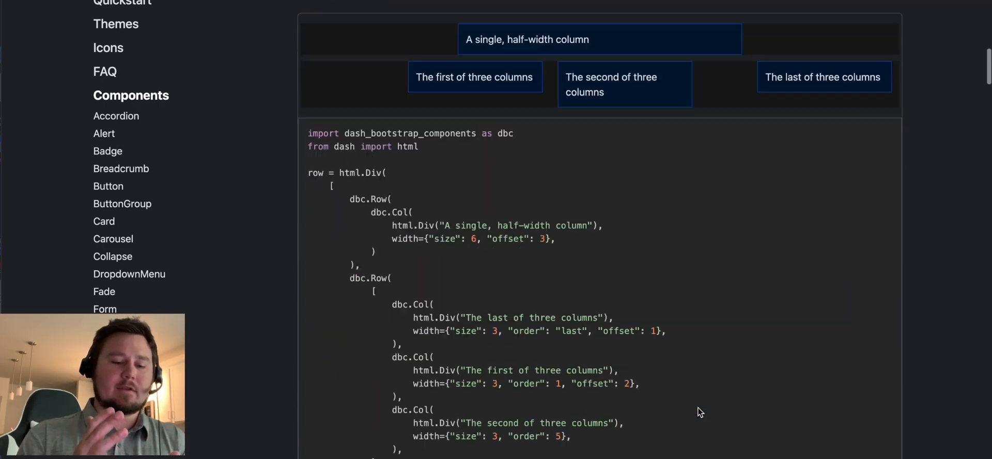
{"action": "scroll", "scroll_direction": "down", "scroll_amount": 3}
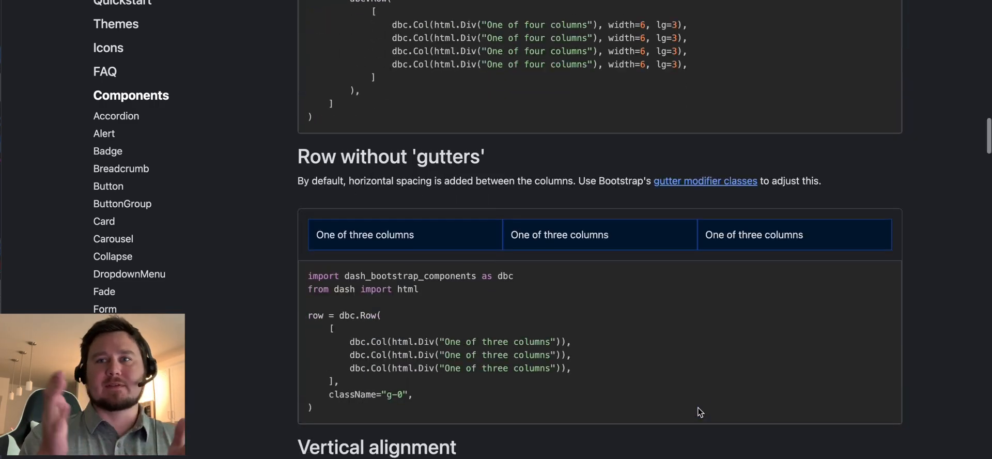
{"action": "scroll", "scroll_direction": "down", "scroll_amount": 3}
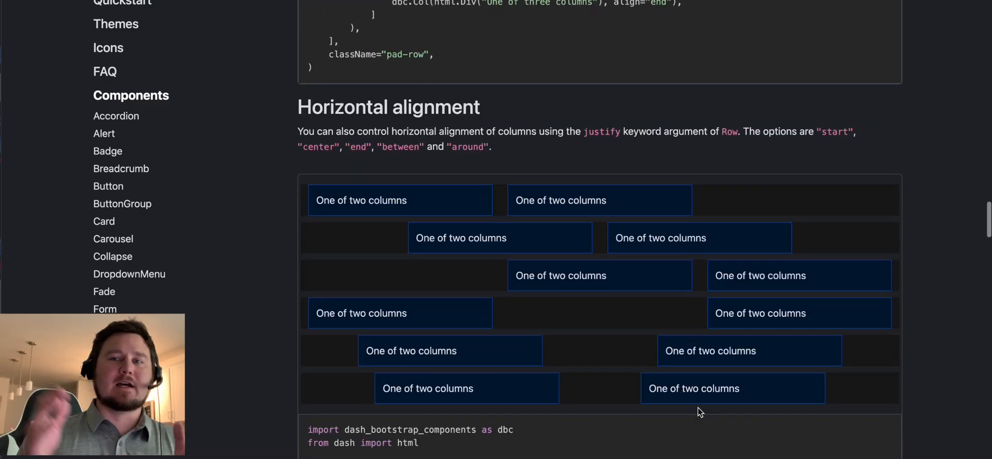
{"action": "scroll", "scroll_direction": "down", "scroll_amount": 3}
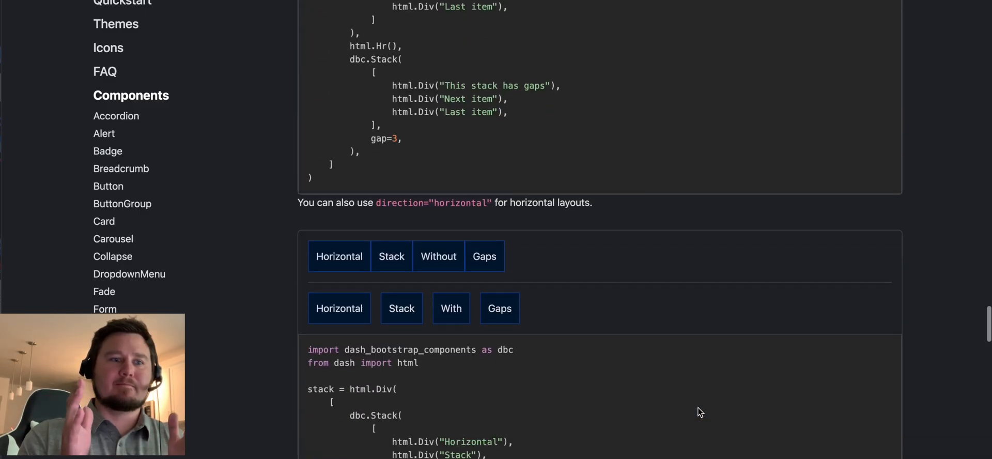
{"action": "scroll", "scroll_direction": "down", "scroll_amount": 3}
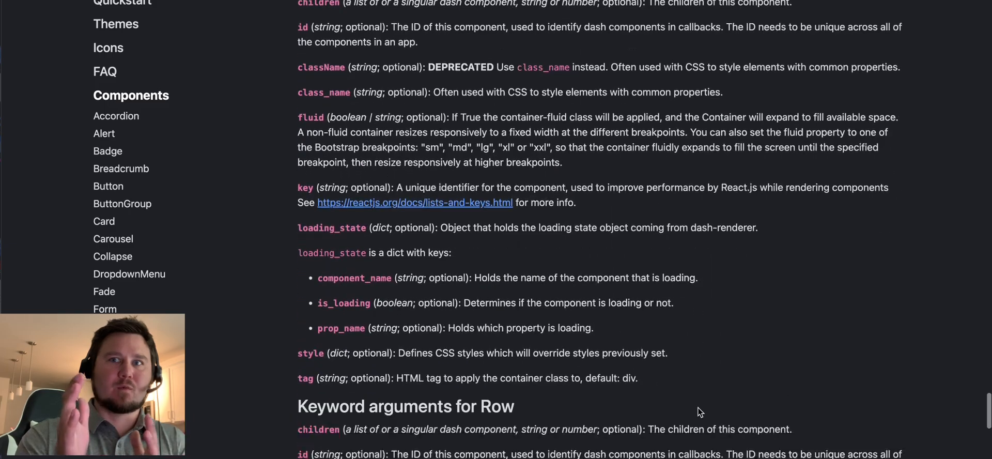
{"action": "scroll", "scroll_direction": "down", "scroll_amount": 3}
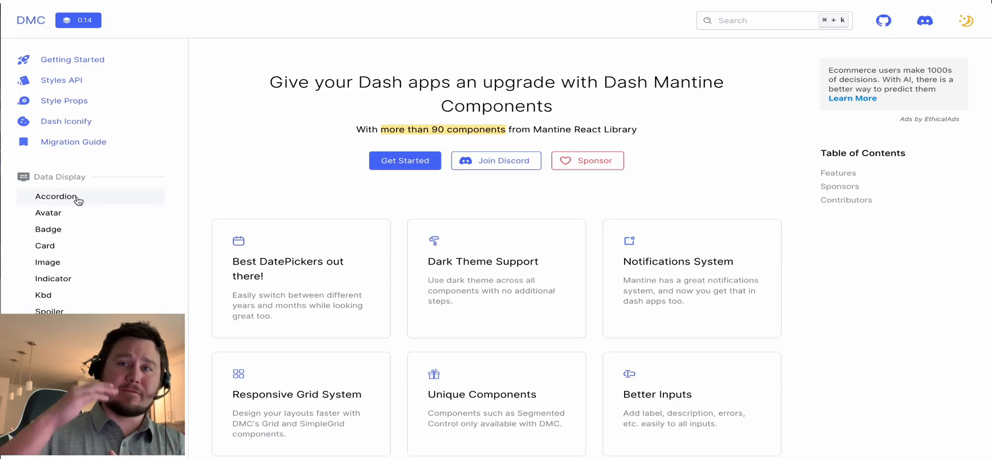
Step: Browse the Badge and Image pages, scrolling Image, then move on to Timeline
{"action": "left_click", "coordinate": [48, 229]}
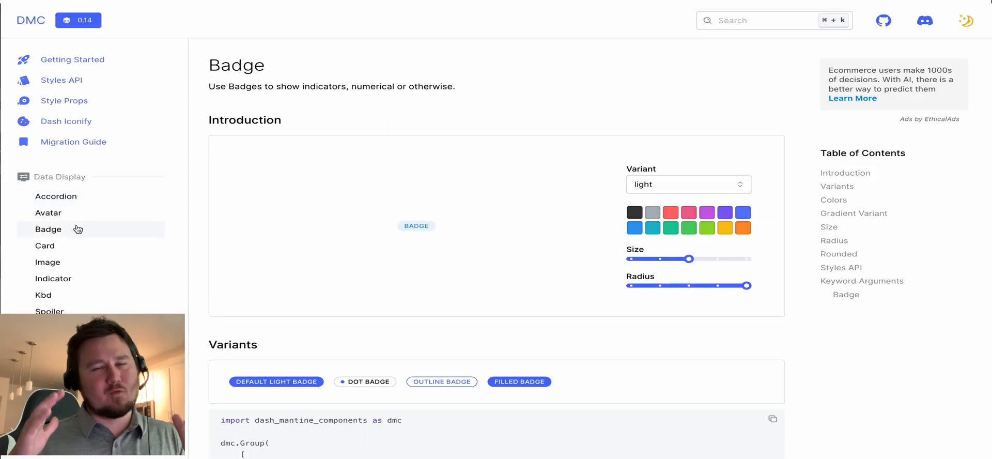
{"action": "left_click", "coordinate": [48, 262]}
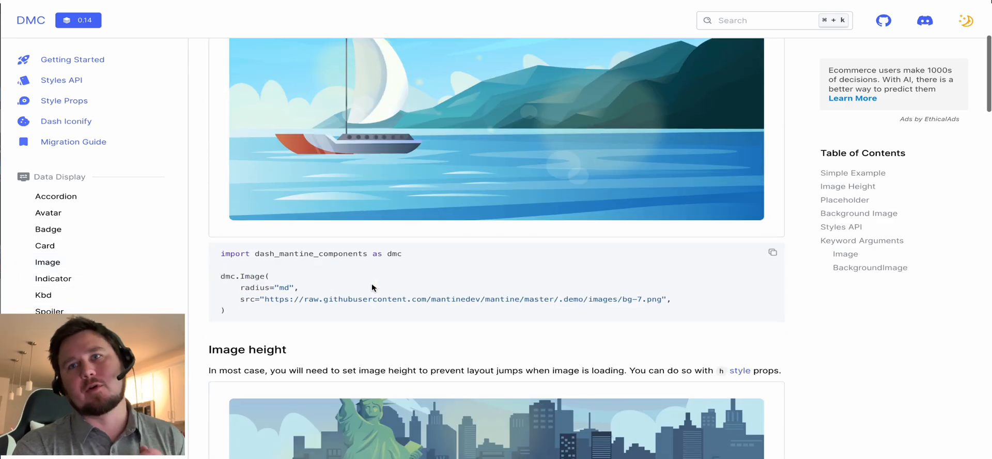
{"action": "scroll", "scroll_direction": "down", "scroll_amount": 3}
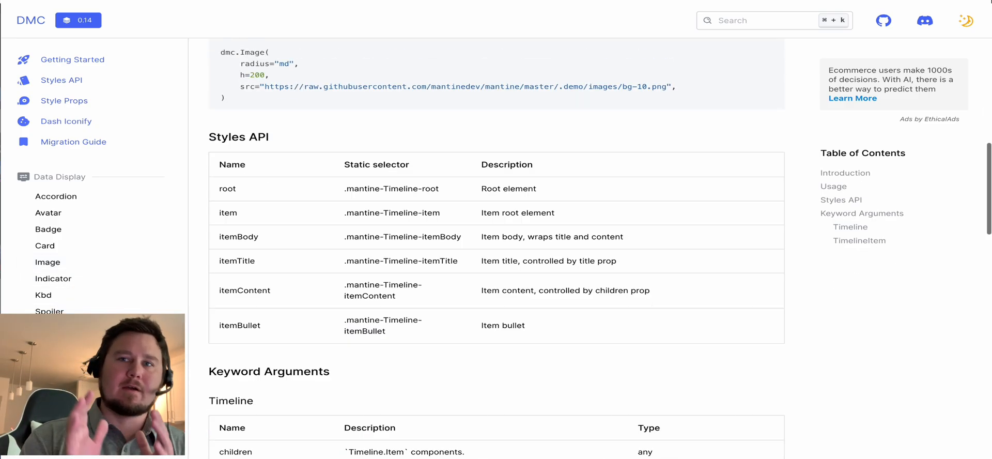
{"action": "scroll", "scroll_direction": "down", "scroll_amount": 3}
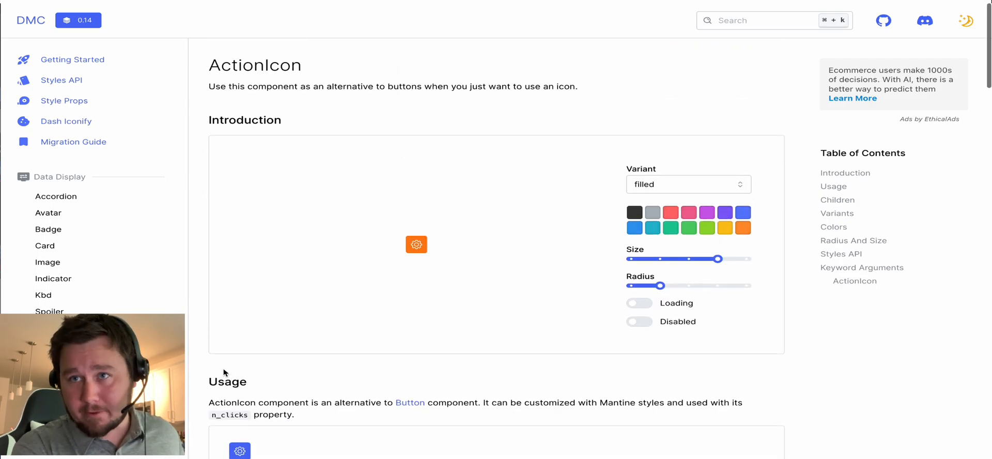
{"action": "scroll", "scroll_direction": "down", "scroll_amount": 3}
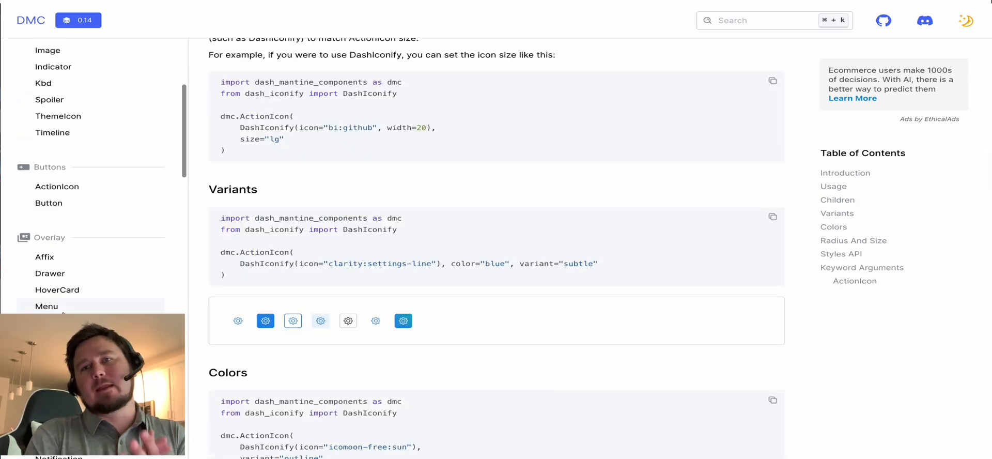
{"action": "left_click", "coordinate": [46, 307]}
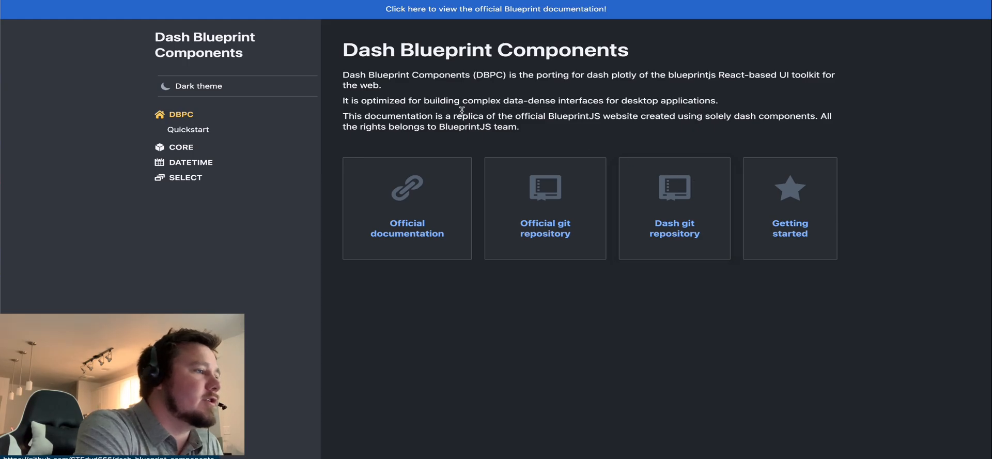
{"action": "mouse_move", "coordinate": [521, 129]}
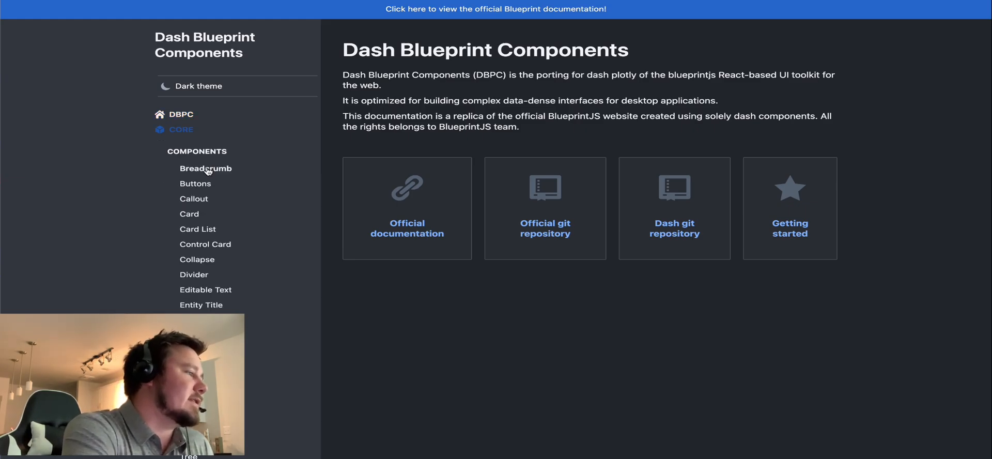
Step: Open the Core package overview and scroll down toward the Tree component
{"action": "left_click", "coordinate": [181, 129]}
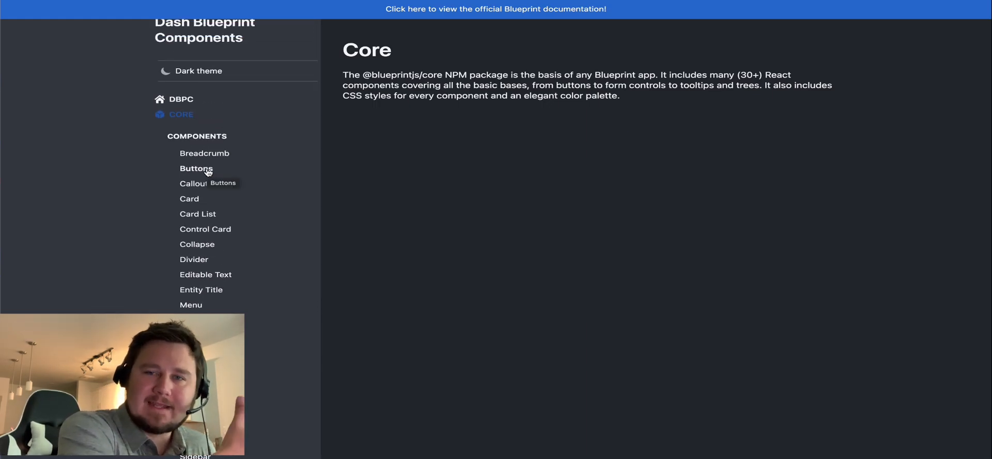
{"action": "scroll", "scroll_direction": "down", "scroll_amount": 3}
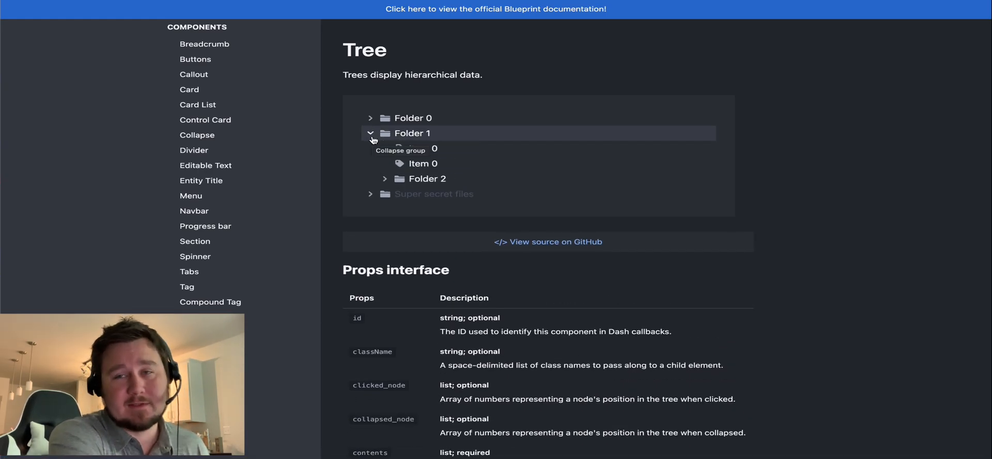
Step: Collapse and re-expand Folder 1 and Folder 2 in the Tree demo, then open Collapse
{"action": "left_click", "coordinate": [371, 133]}
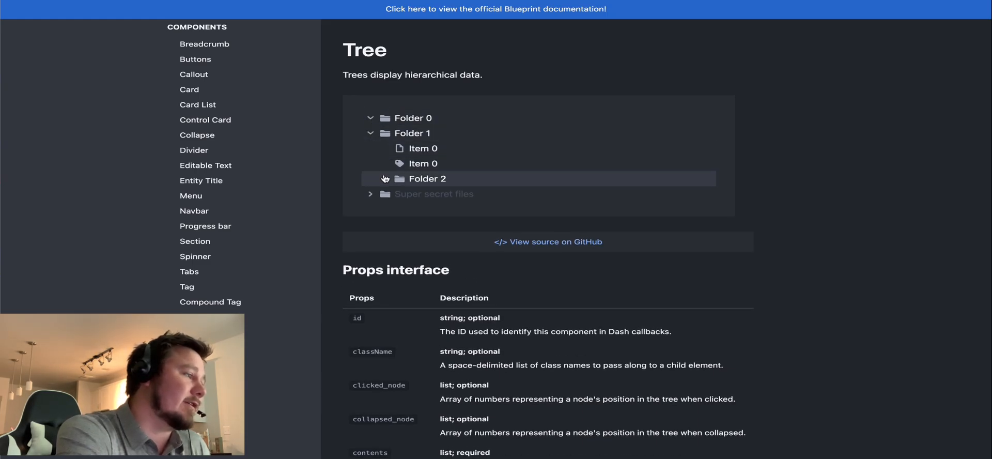
{"action": "left_click", "coordinate": [371, 178]}
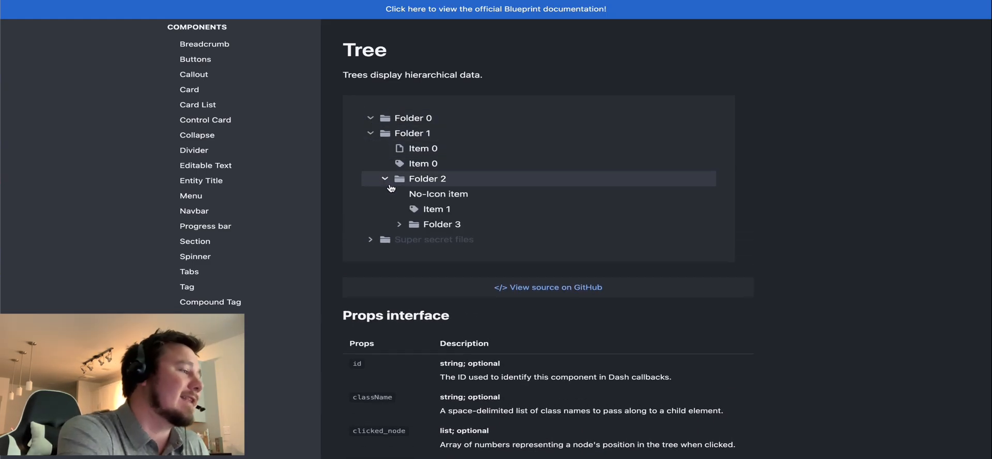
{"action": "left_click", "coordinate": [399, 224]}
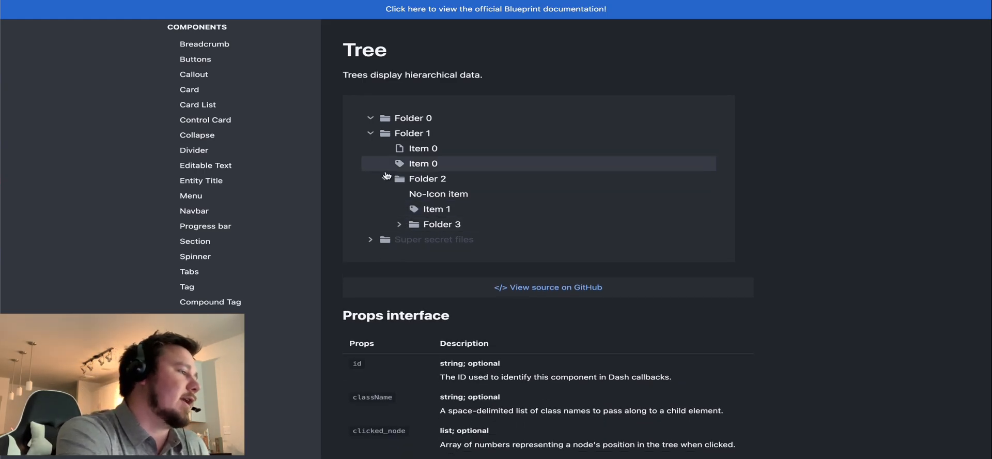
{"action": "left_click", "coordinate": [370, 118]}
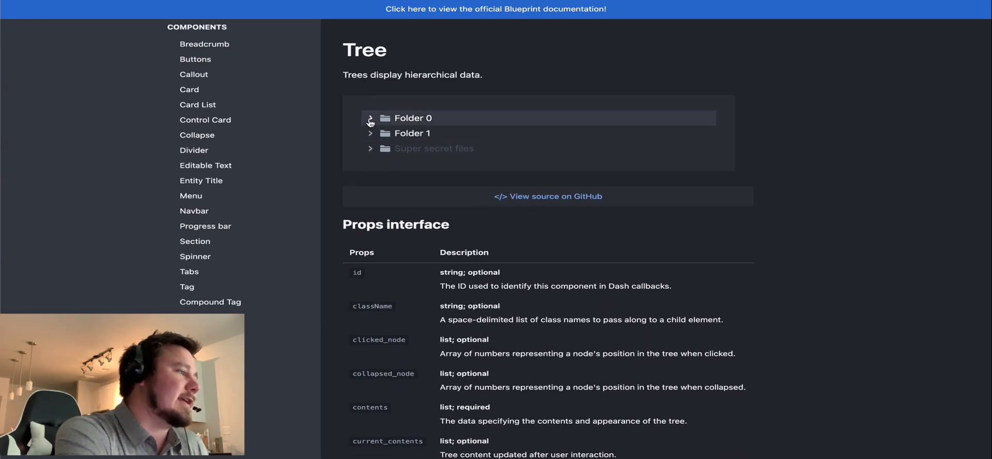
{"action": "left_click", "coordinate": [371, 132]}
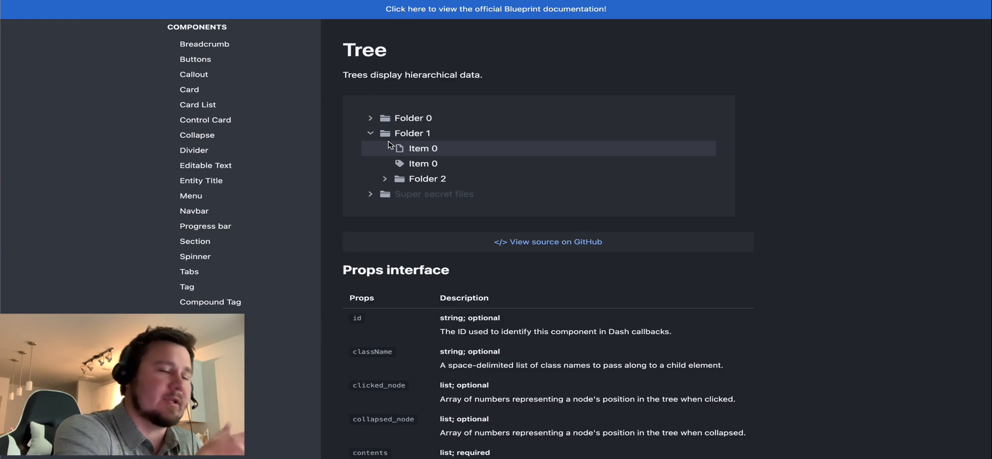
{"action": "left_click", "coordinate": [384, 178]}
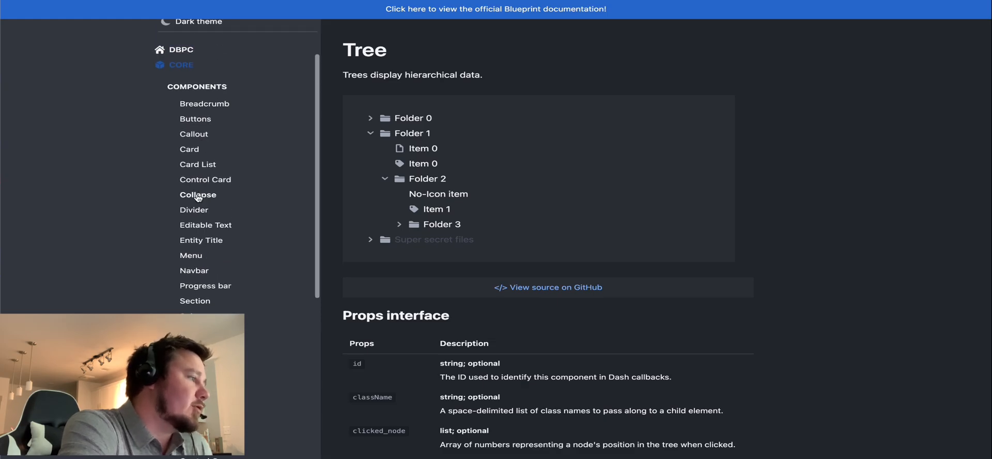
{"action": "left_click", "coordinate": [198, 194]}
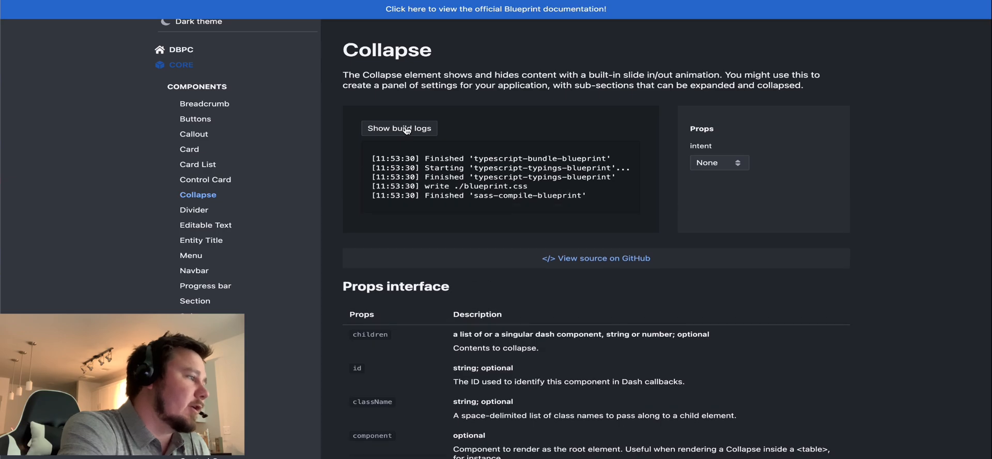
Step: Hide the Collapse demo's build logs, view the Menu page, then open Buttons
{"action": "left_click", "coordinate": [399, 128]}
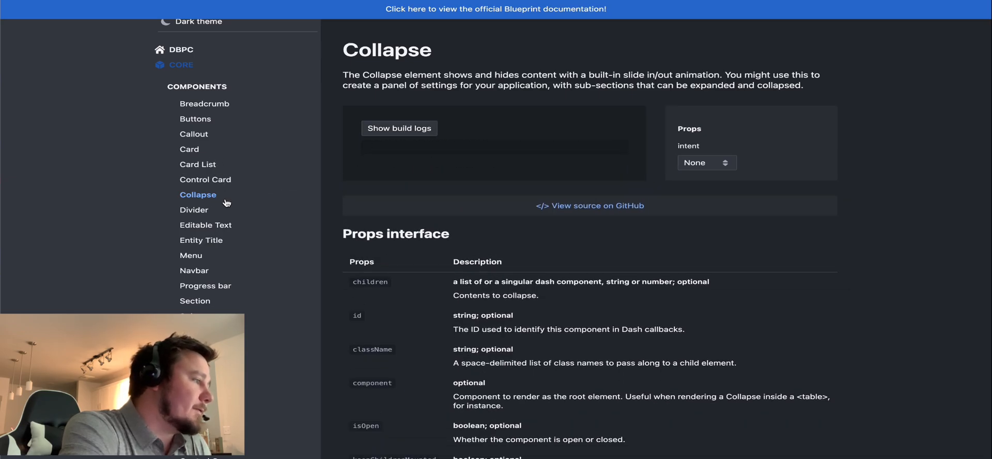
{"action": "left_click", "coordinate": [191, 255]}
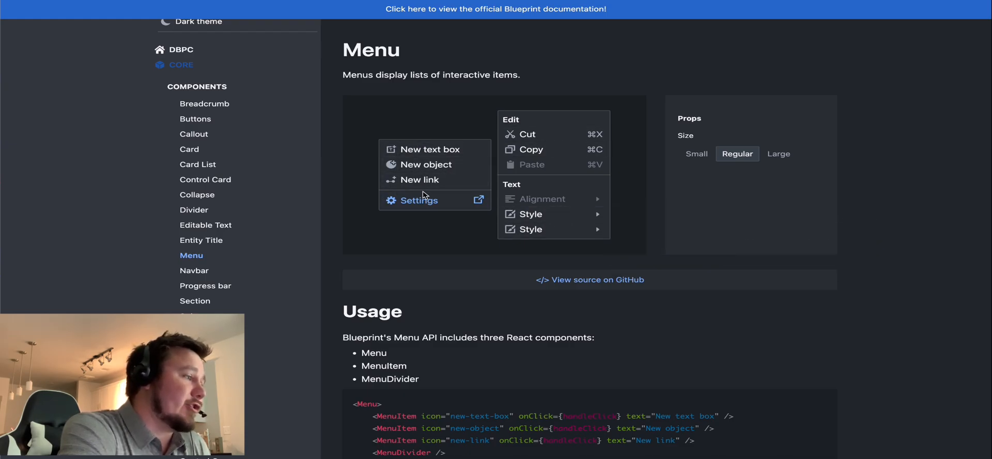
{"action": "mouse_move", "coordinate": [530, 214]}
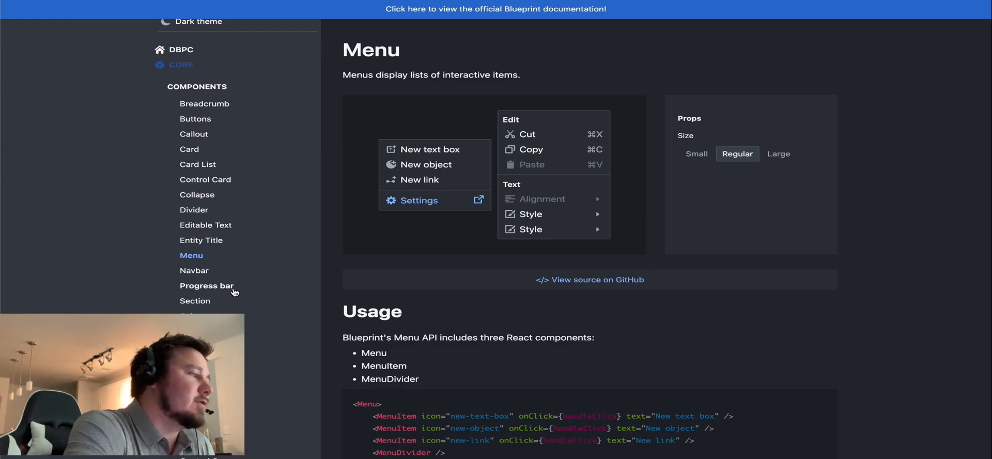
{"action": "mouse_move", "coordinate": [212, 154]}
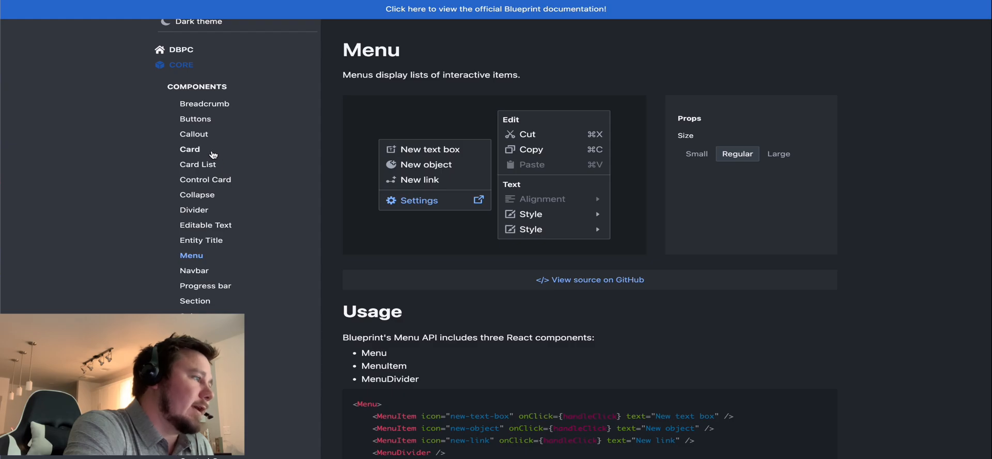
{"action": "left_click", "coordinate": [189, 149]}
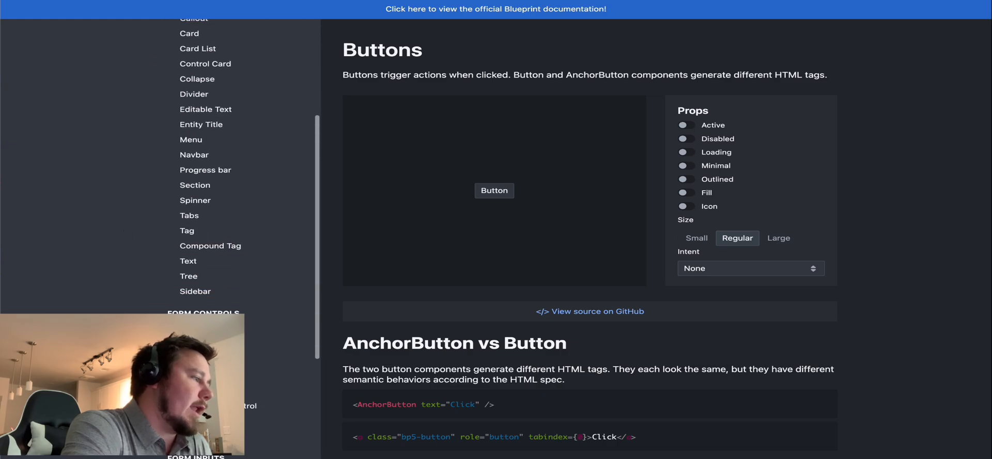
Step: Pick 15 July in the DatePicker demo
{"action": "scroll", "scroll_direction": "down", "scroll_amount": 3}
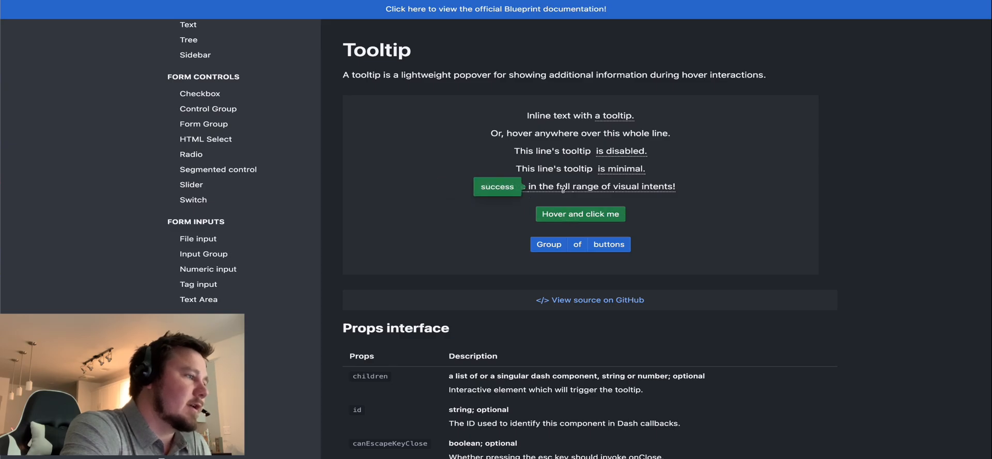
{"action": "scroll", "scroll_direction": "down", "scroll_amount": 3}
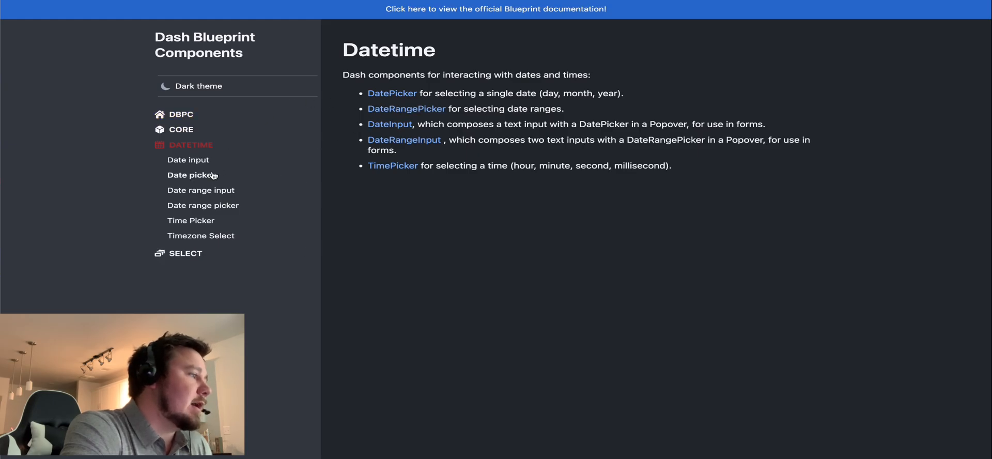
{"action": "left_click", "coordinate": [191, 175]}
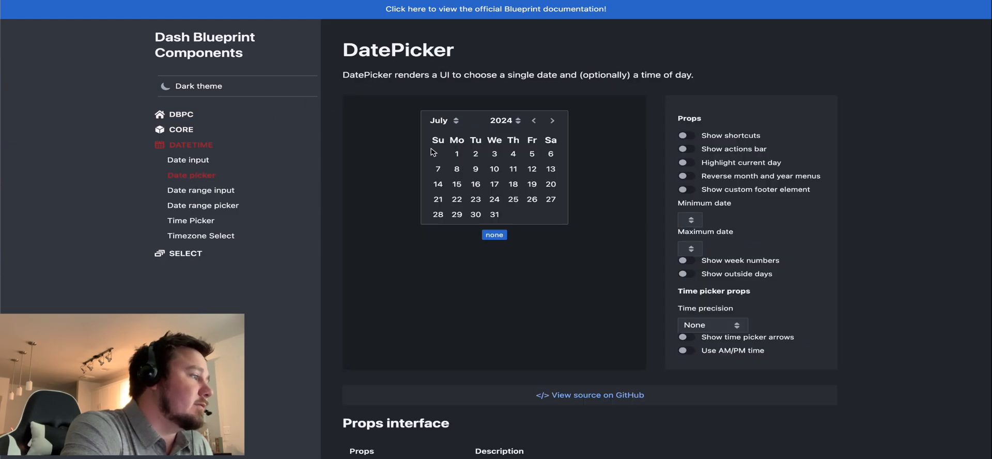
{"action": "left_click", "coordinate": [457, 184]}
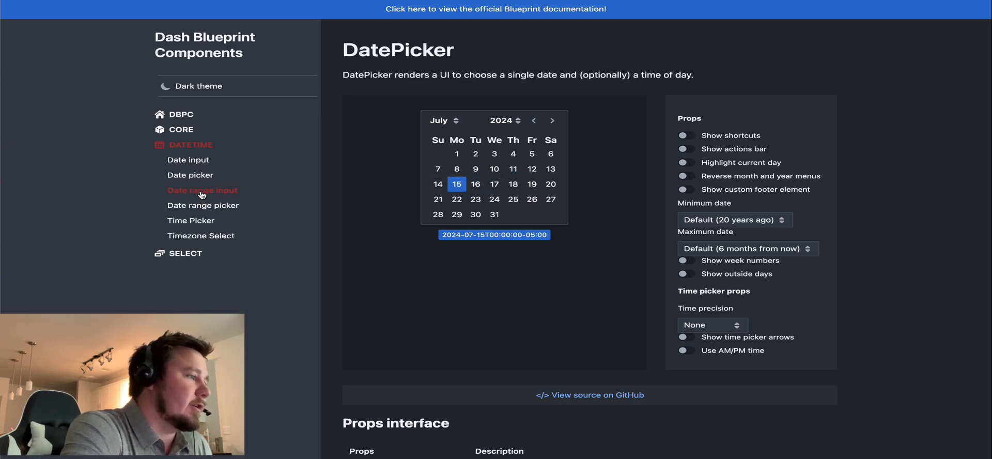
Step: Pick a 10 July–15 August range in DateRangeInput, view TimePicker, then open Select
{"action": "left_click", "coordinate": [202, 189]}
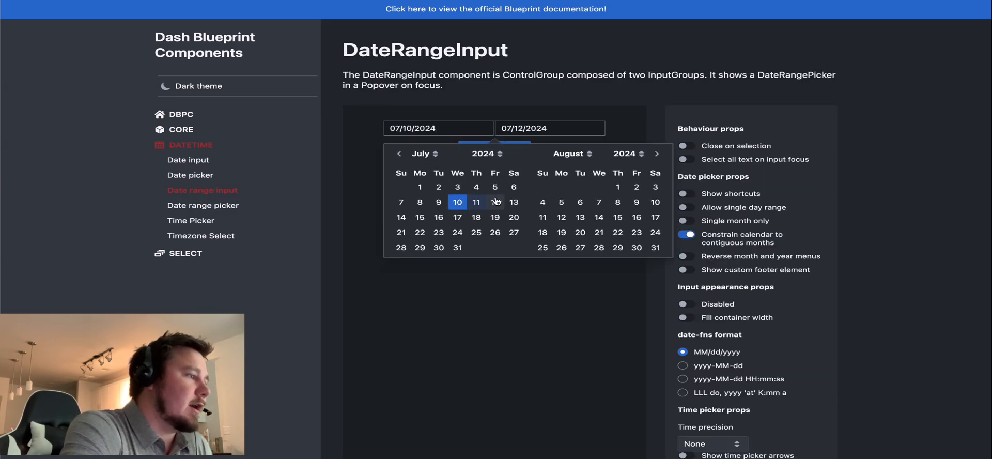
{"action": "left_click", "coordinate": [617, 217]}
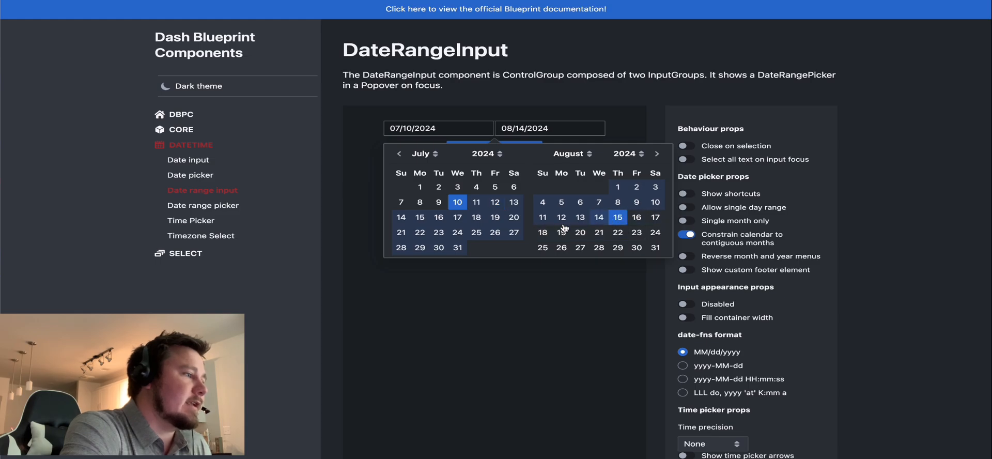
{"action": "left_click", "coordinate": [618, 217]}
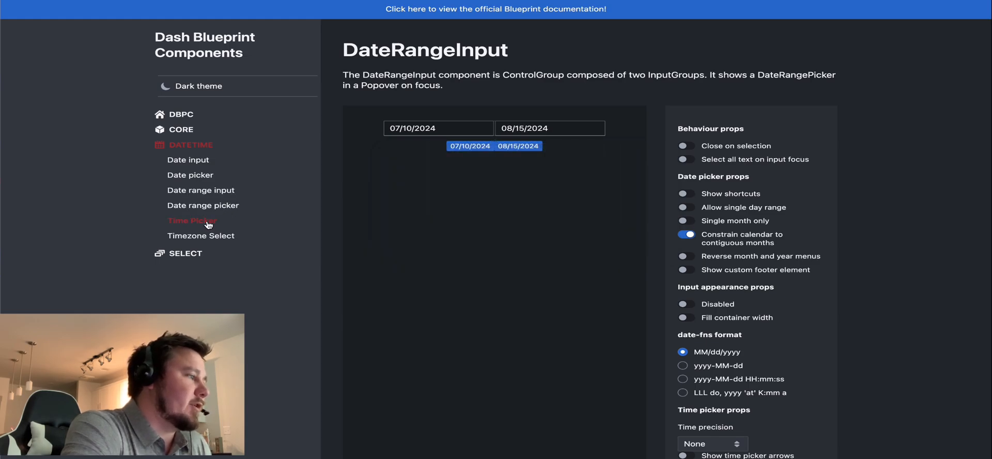
{"action": "left_click", "coordinate": [192, 220]}
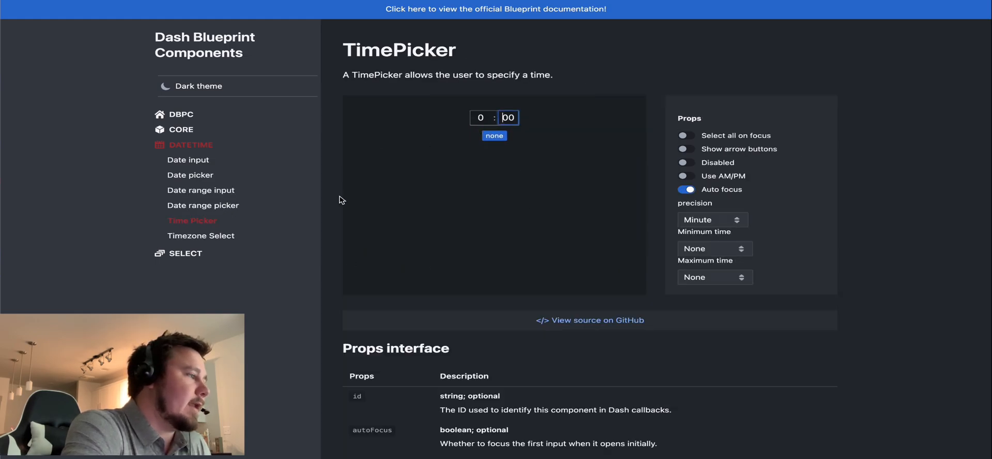
{"action": "left_click", "coordinate": [200, 235]}
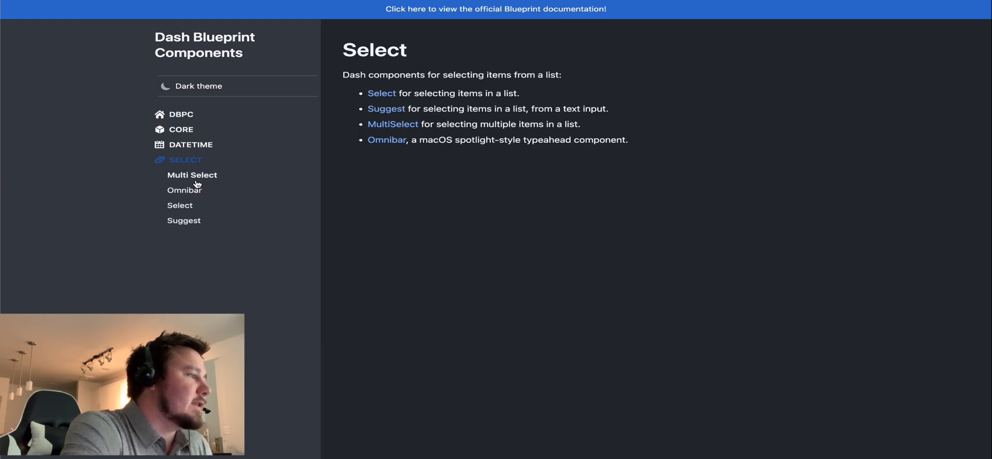
Step: Search '12' in the MultiSelect demo's movie suggestions
{"action": "left_click", "coordinate": [192, 176]}
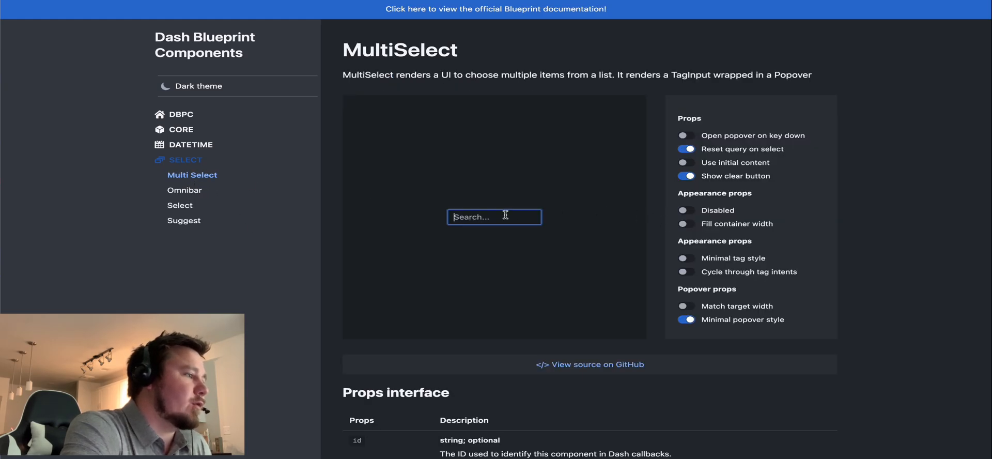
{"action": "left_click", "coordinate": [494, 216]}
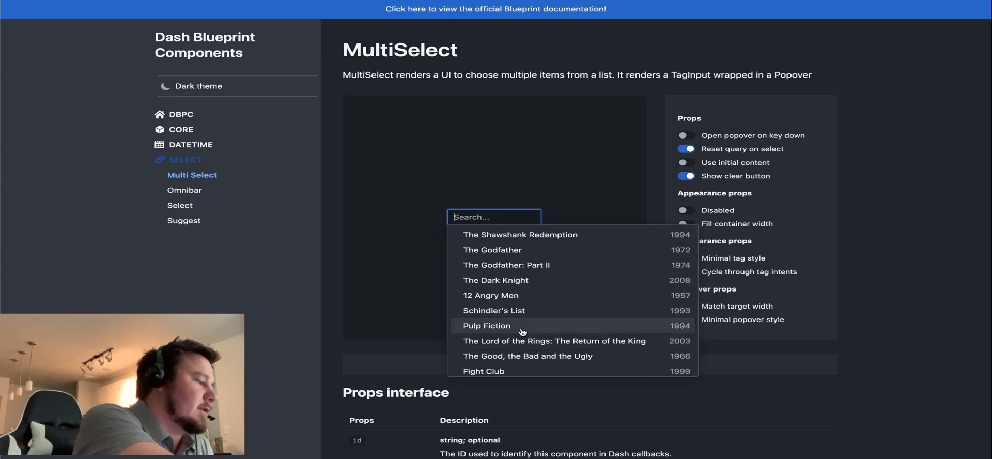
{"action": "type", "text": "12"}
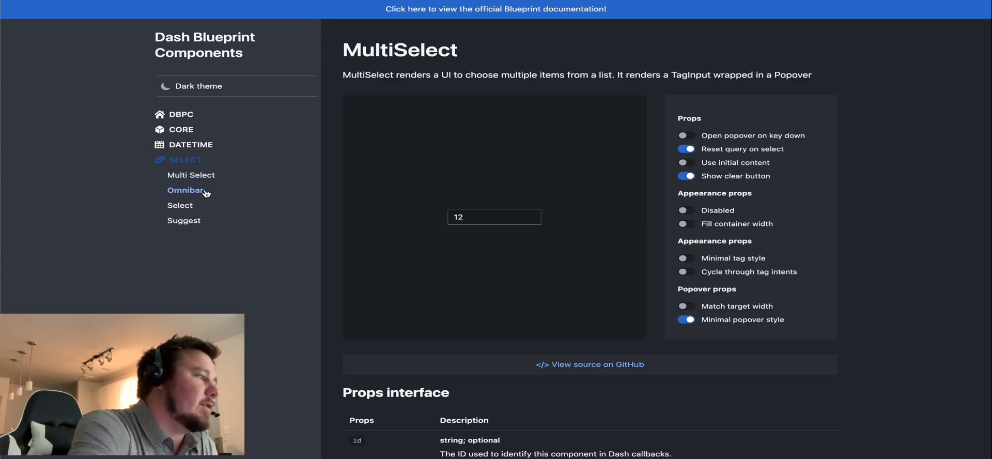
Step: Type 'jjf' in the Omnibar demo, then open the Select demo's movie list and click an entry
{"action": "left_click", "coordinate": [186, 190]}
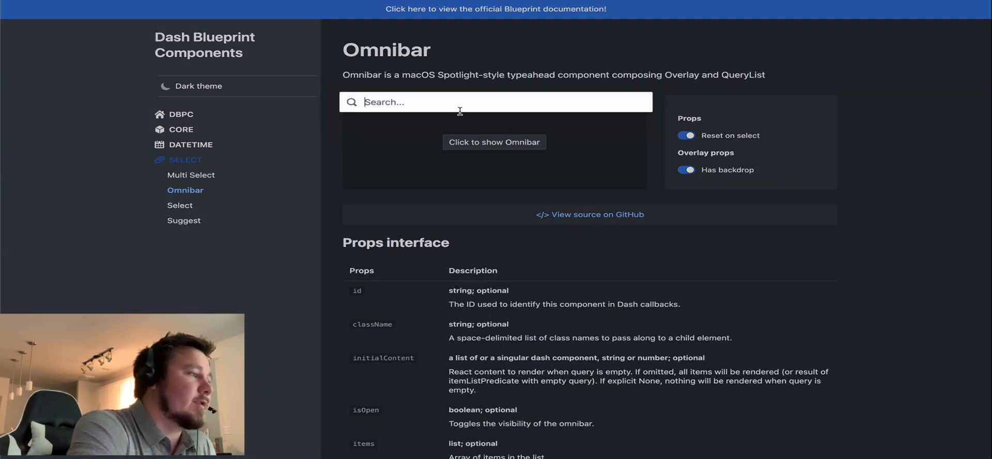
{"action": "type", "text": "jjf"}
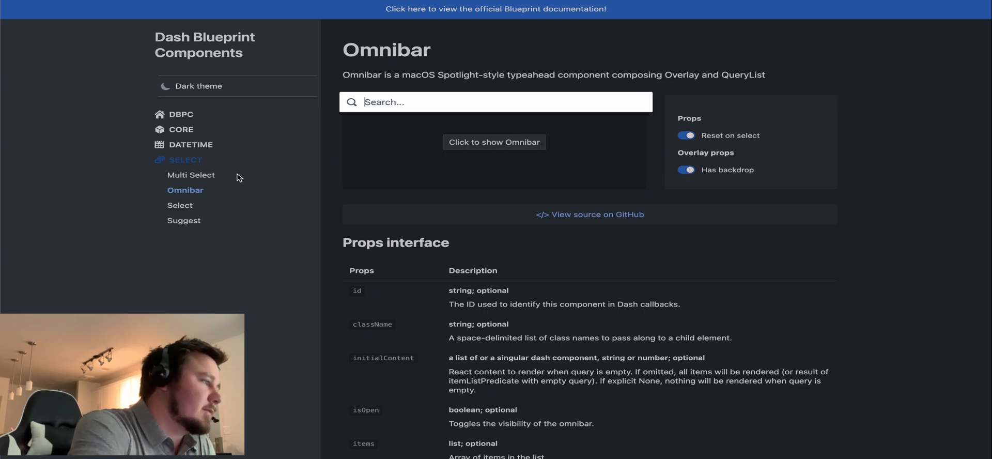
{"action": "left_click", "coordinate": [179, 206]}
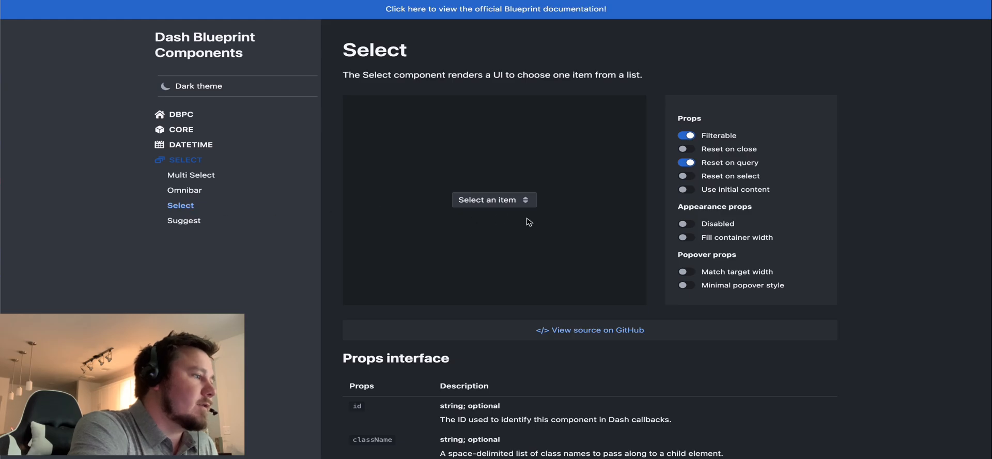
{"action": "left_click", "coordinate": [494, 199]}
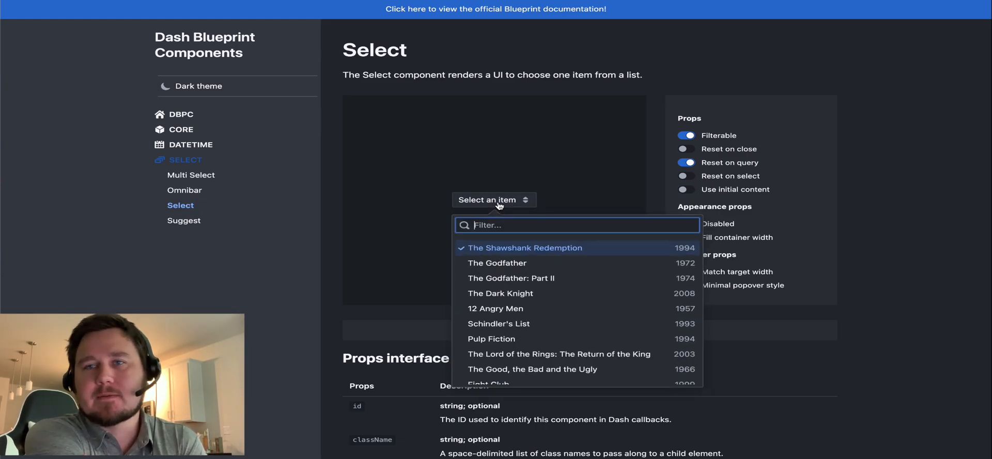
{"action": "left_click", "coordinate": [471, 243]}
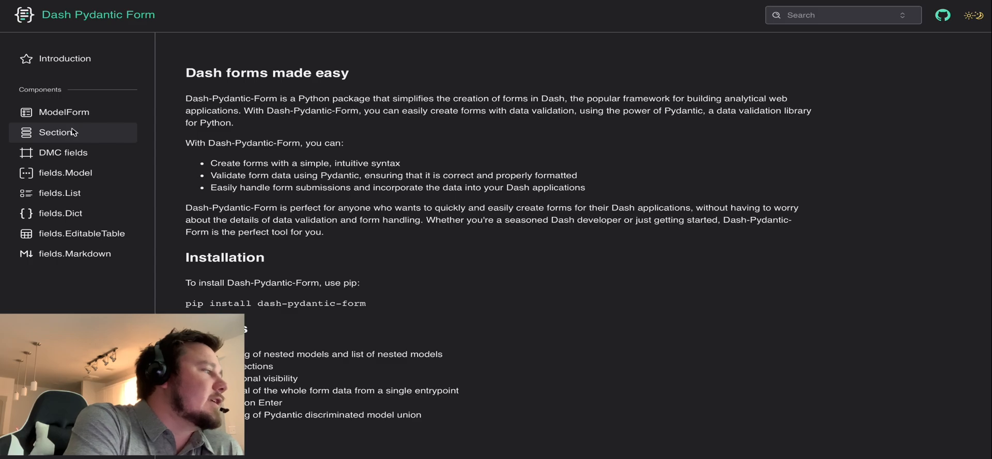
Step: Open the Sections page with its email, username, game and continent form demo
{"action": "left_click", "coordinate": [57, 132]}
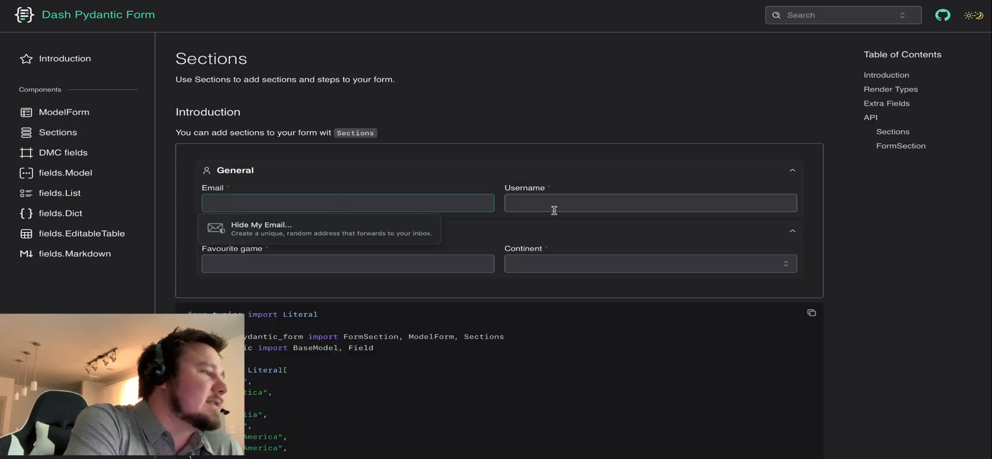
Step: View DMC fields and fields.Model, focusing the Wins input, then open fields.List
{"action": "left_click", "coordinate": [347, 264]}
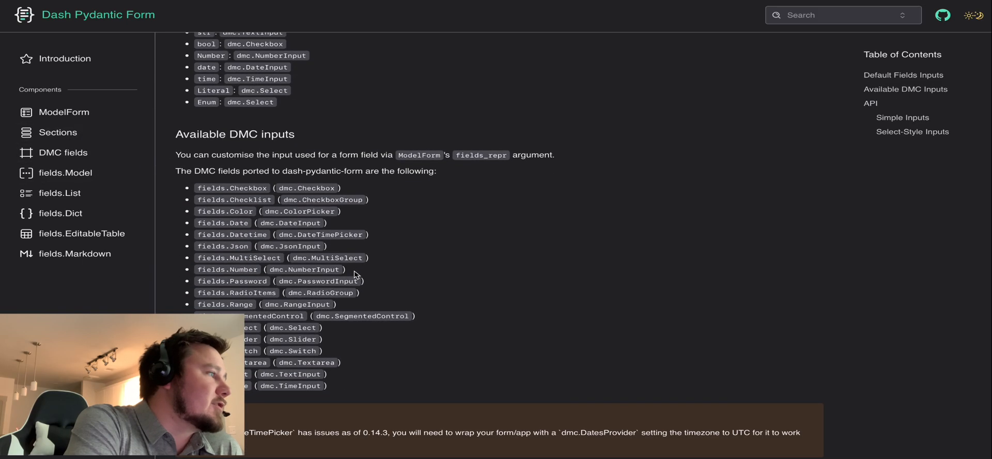
{"action": "scroll", "scroll_direction": "up", "scroll_amount": 3}
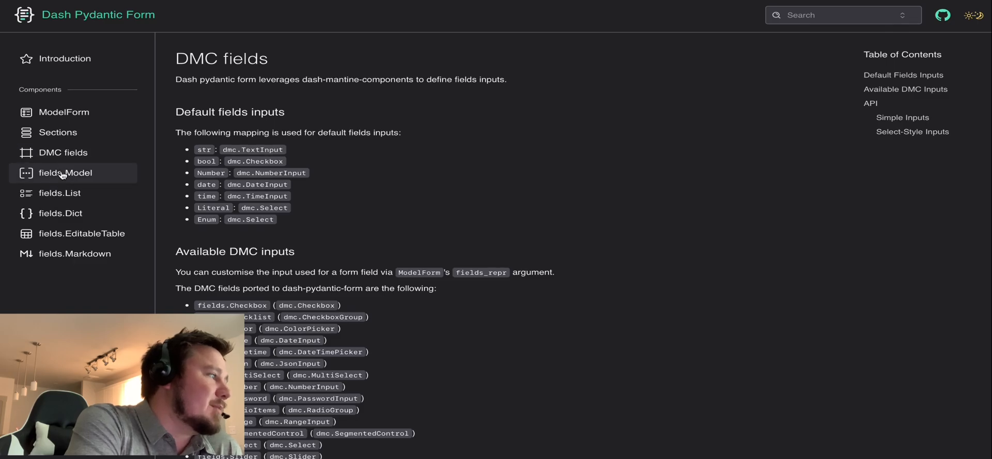
{"action": "left_click", "coordinate": [65, 172]}
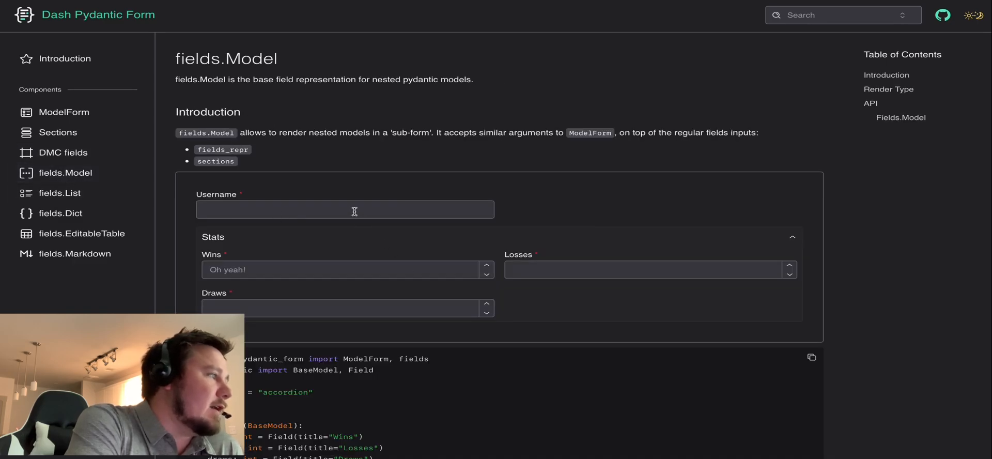
{"action": "left_click", "coordinate": [341, 270]}
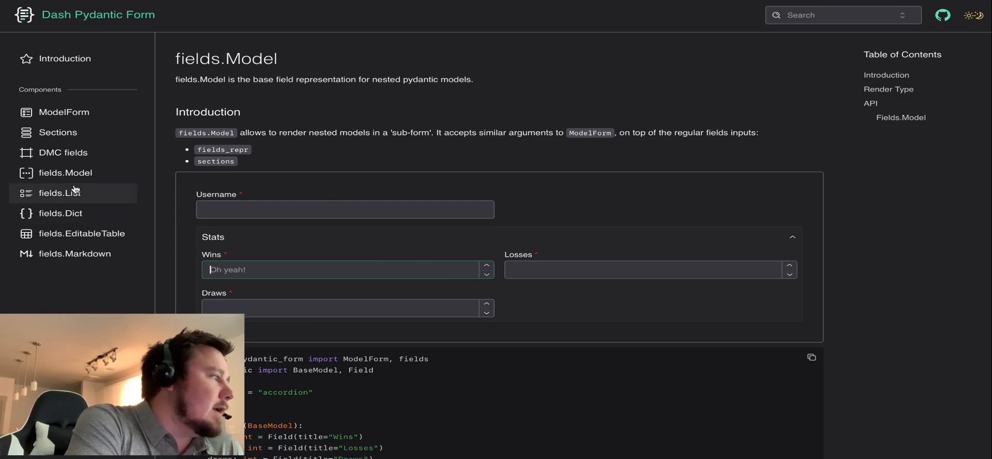
{"action": "left_click", "coordinate": [67, 193]}
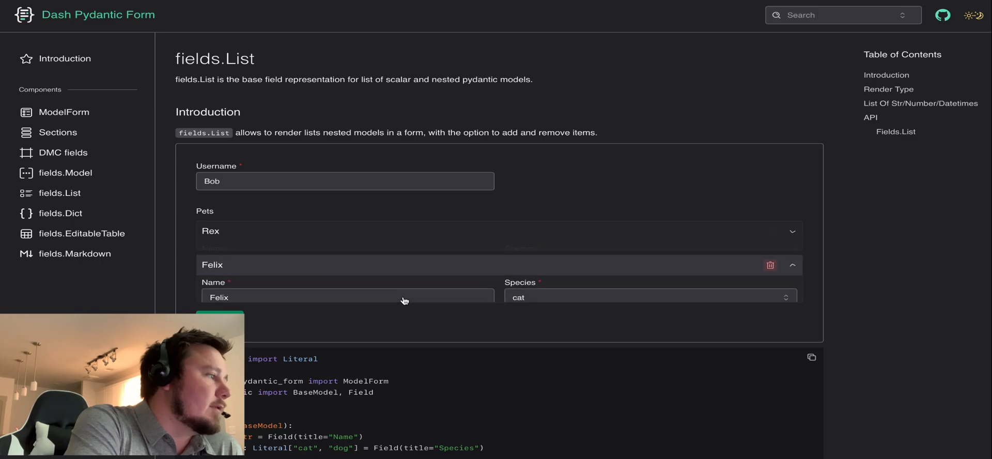
Step: Scroll through the fields.List example code, highlighting the code that builds the example user
{"action": "scroll", "scroll_direction": "down", "scroll_amount": 3}
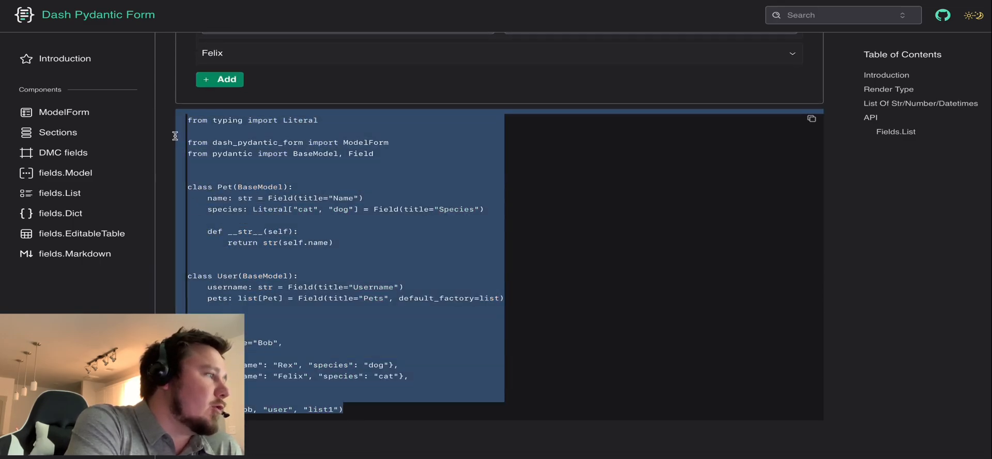
{"action": "left_click", "coordinate": [211, 54]}
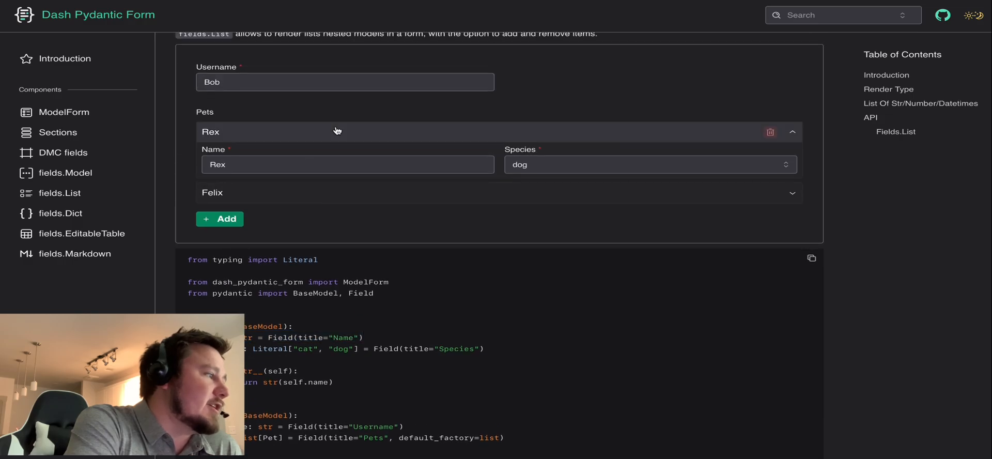
{"action": "scroll", "scroll_direction": "down", "scroll_amount": 3}
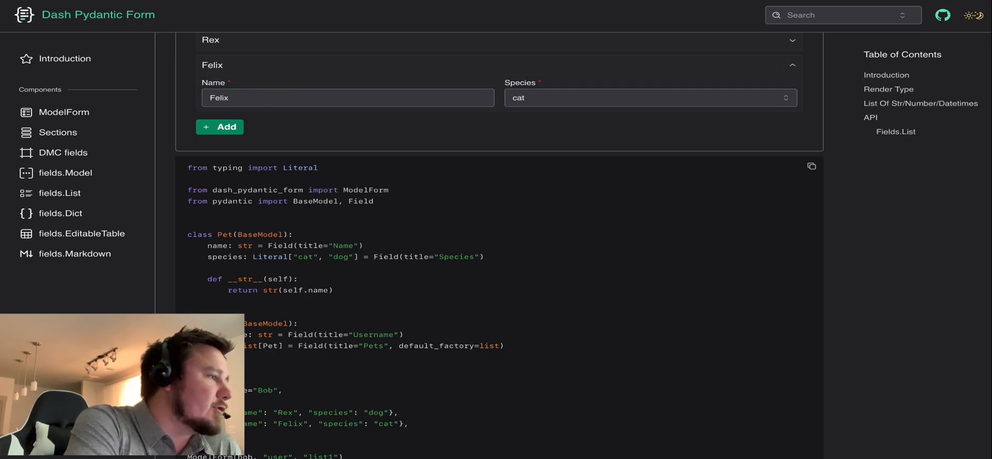
{"action": "scroll", "scroll_direction": "down", "scroll_amount": 3}
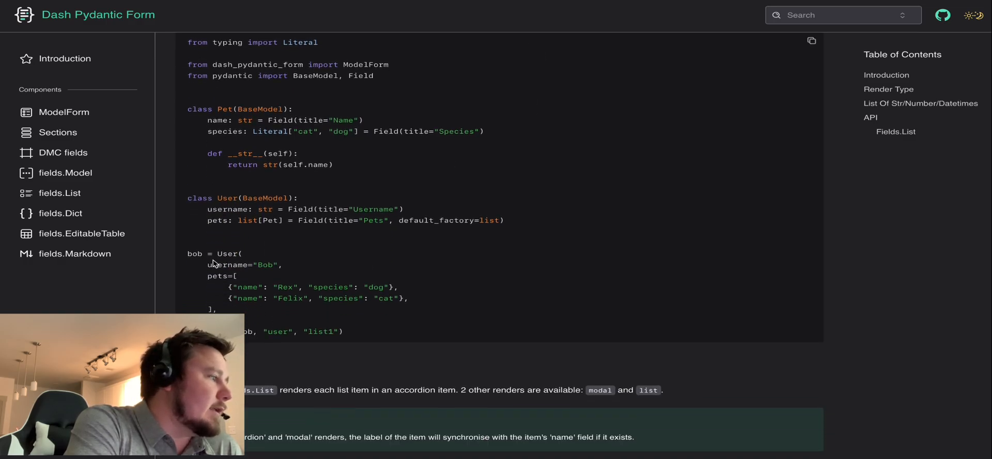
{"action": "left_click_drag", "start_coordinate": [212, 262], "coordinate": [301, 330]}
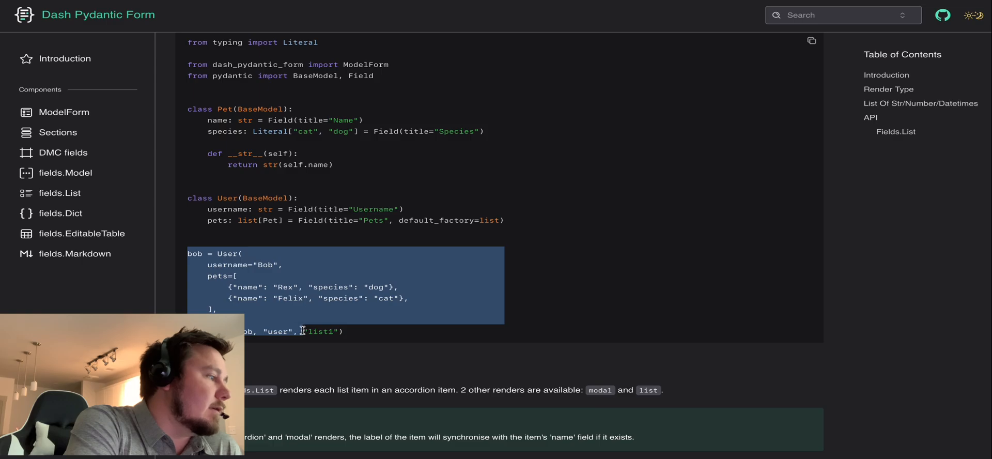
{"action": "scroll", "scroll_direction": "down", "scroll_amount": 3}
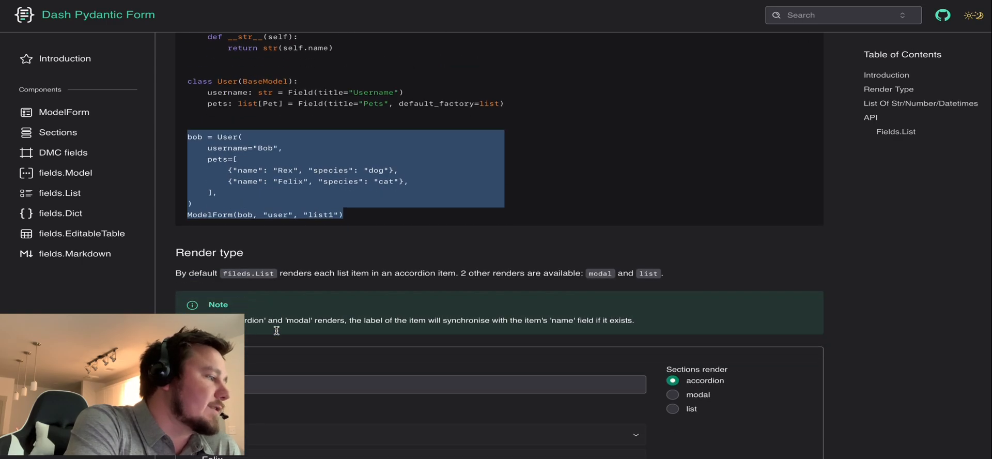
{"action": "scroll", "scroll_direction": "down", "scroll_amount": 3}
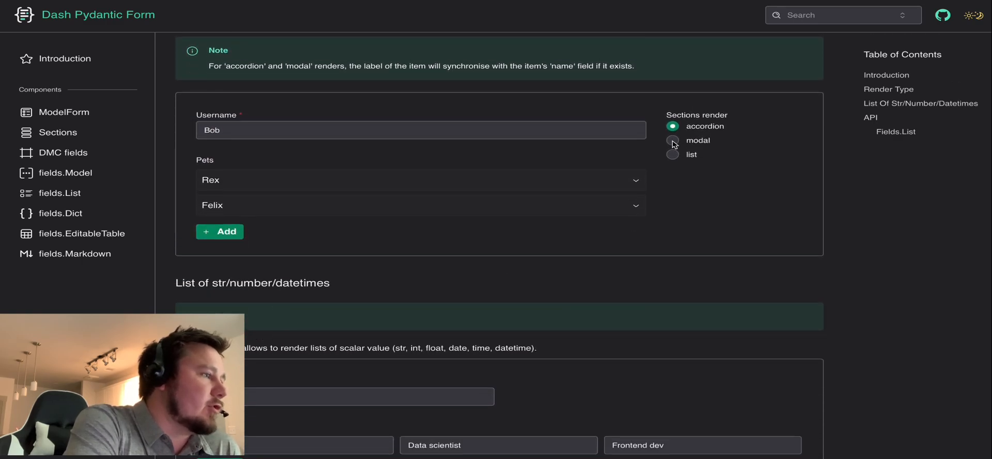
Step: Switch the pets demo's rendering to a plain list, then to modal
{"action": "left_click", "coordinate": [672, 154]}
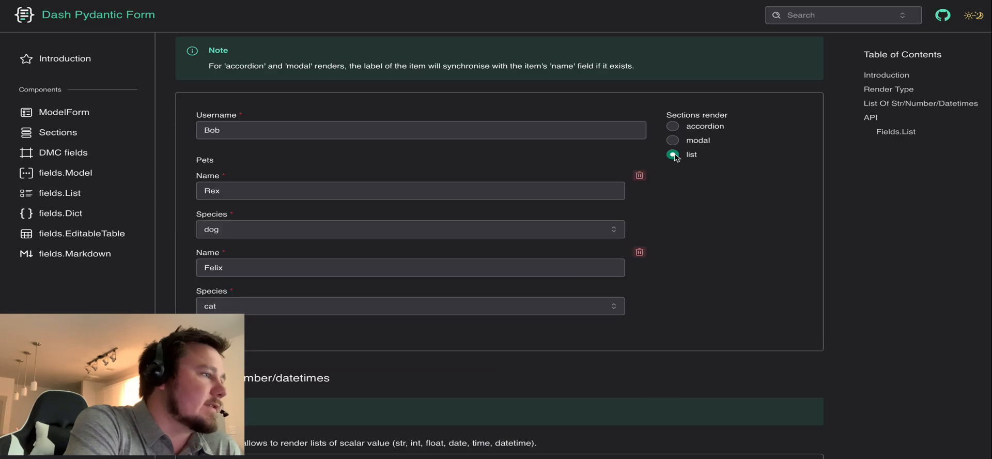
{"action": "left_click", "coordinate": [673, 140]}
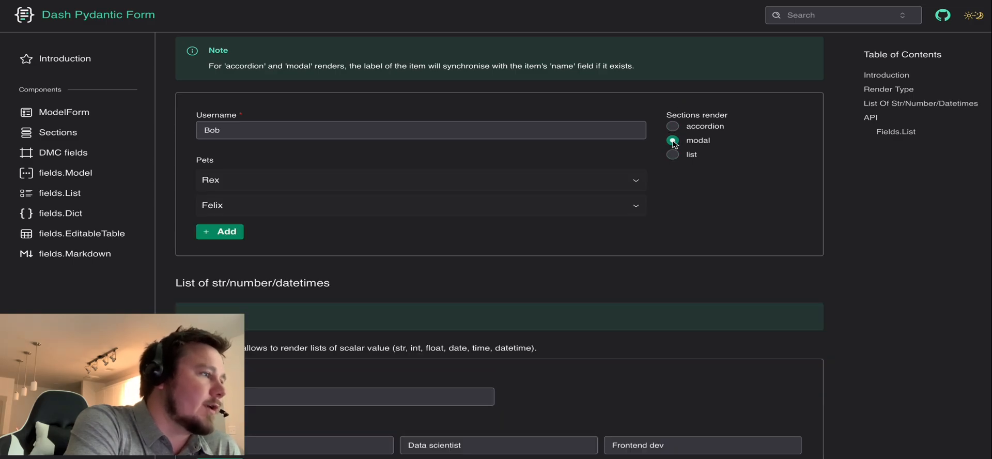
{"action": "scroll", "scroll_direction": "down", "scroll_amount": 3}
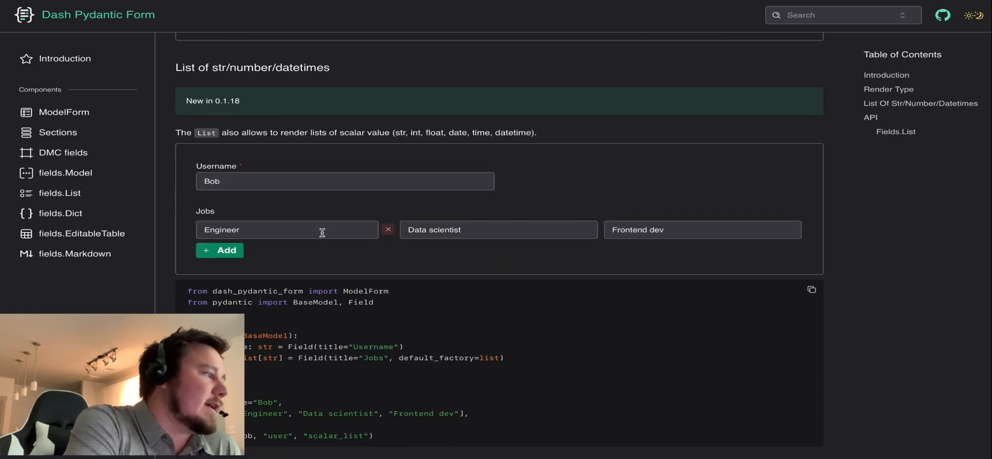
Step: Add three empty job entries, remove one, then open the fields.Dict page
{"action": "left_click", "coordinate": [220, 250]}
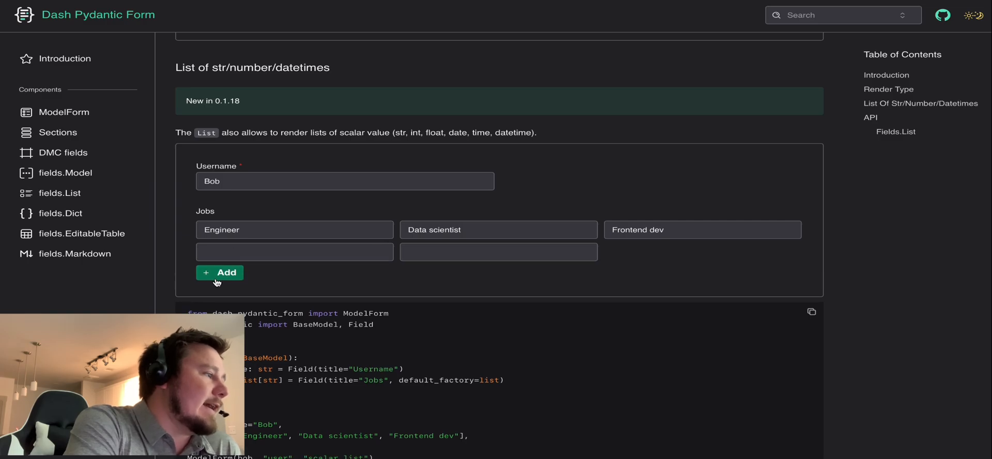
{"action": "left_click", "coordinate": [220, 273]}
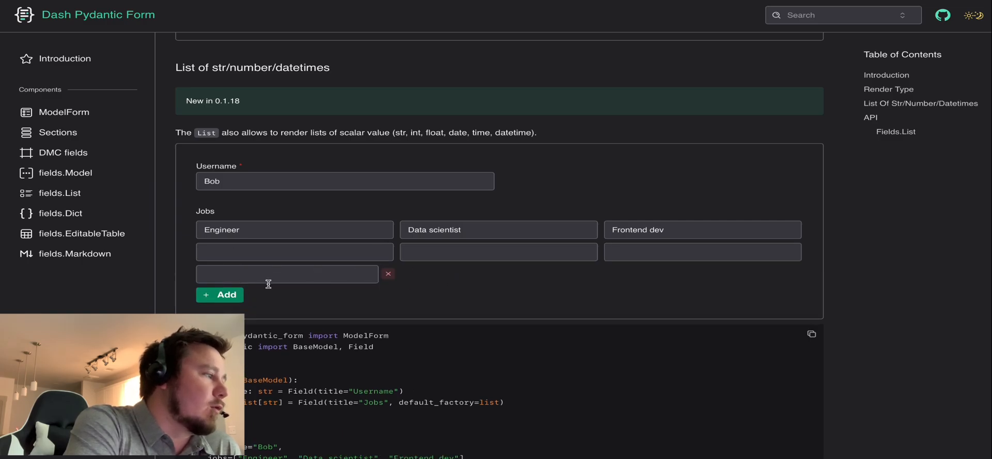
{"action": "left_click", "coordinate": [388, 274]}
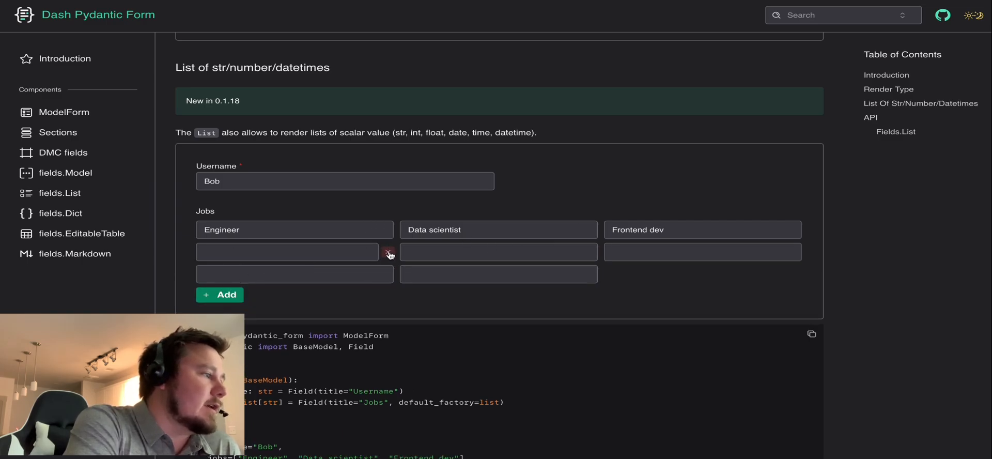
{"action": "left_click", "coordinate": [389, 251]}
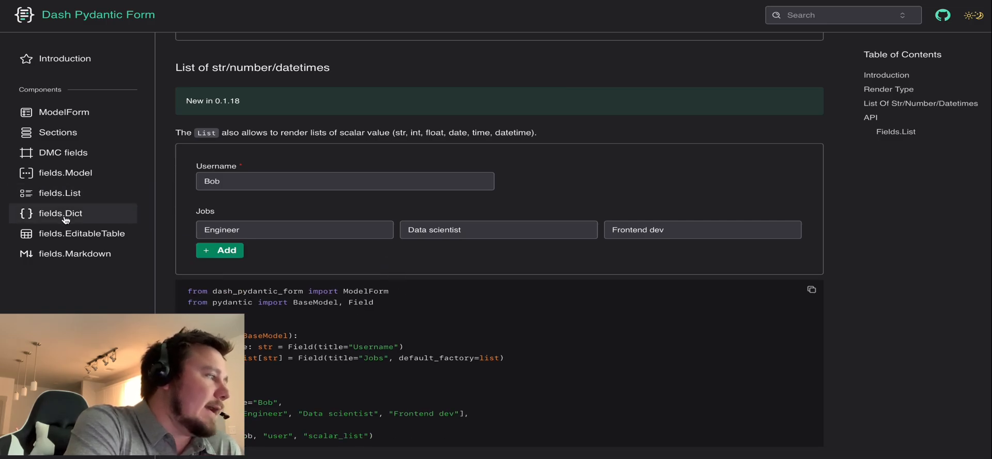
{"action": "left_click", "coordinate": [61, 214]}
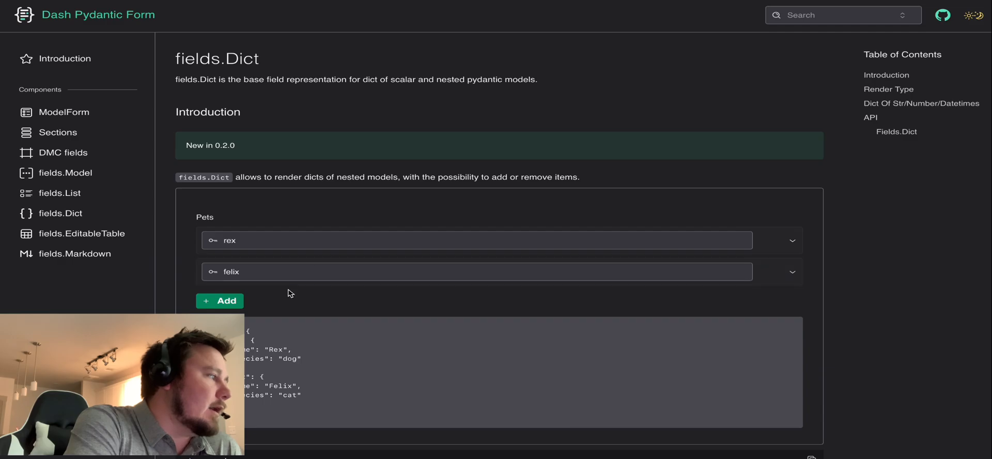
{"action": "scroll", "scroll_direction": "down", "scroll_amount": 3}
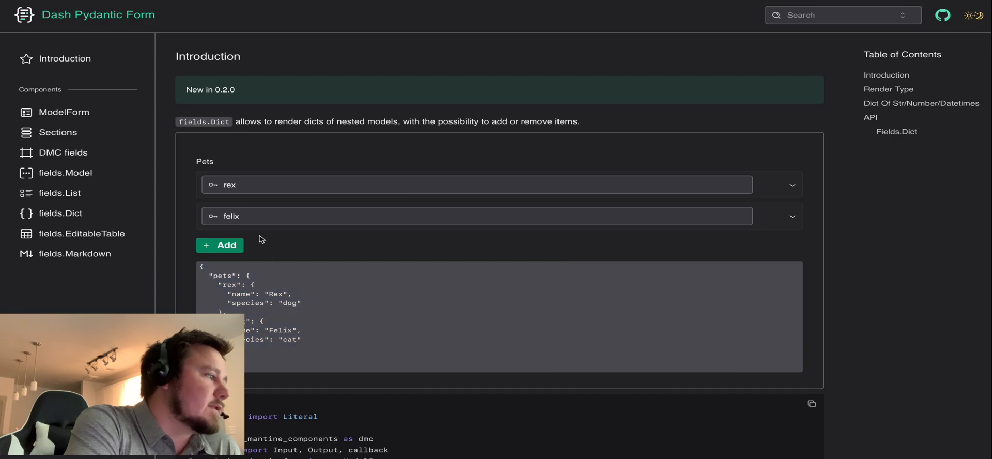
{"action": "scroll", "scroll_direction": "down", "scroll_amount": 3}
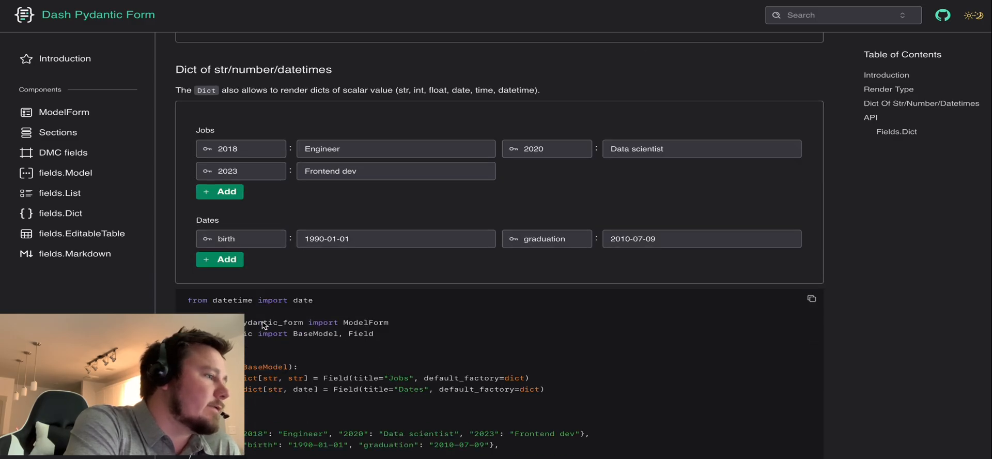
{"action": "scroll", "scroll_direction": "down", "scroll_amount": 3}
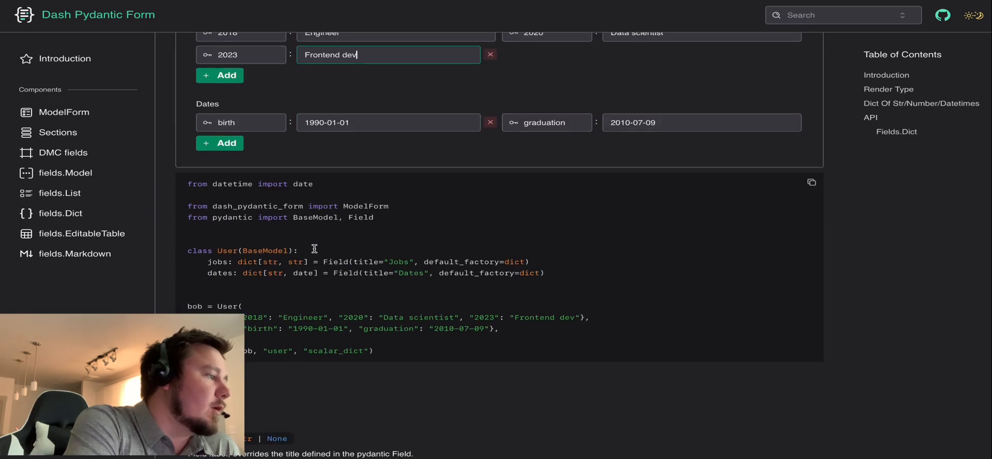
{"action": "scroll", "scroll_direction": "down", "scroll_amount": 3}
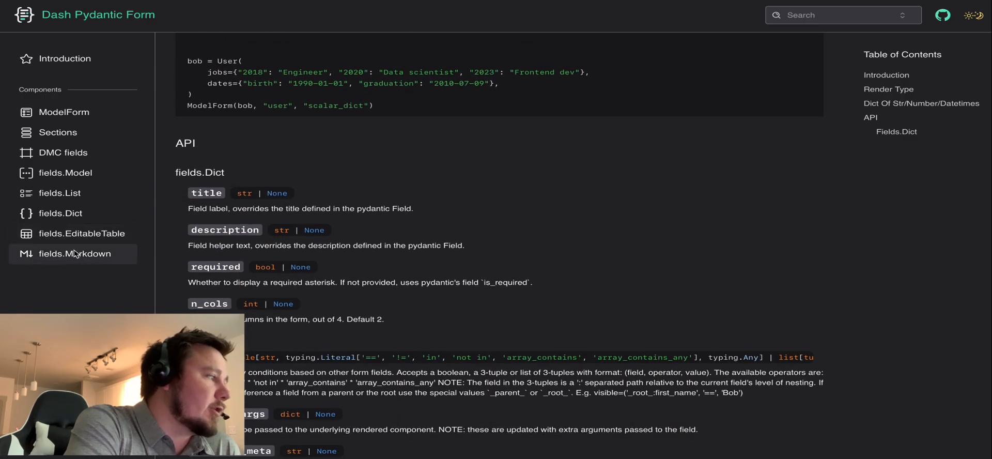
{"action": "left_click", "coordinate": [77, 253]}
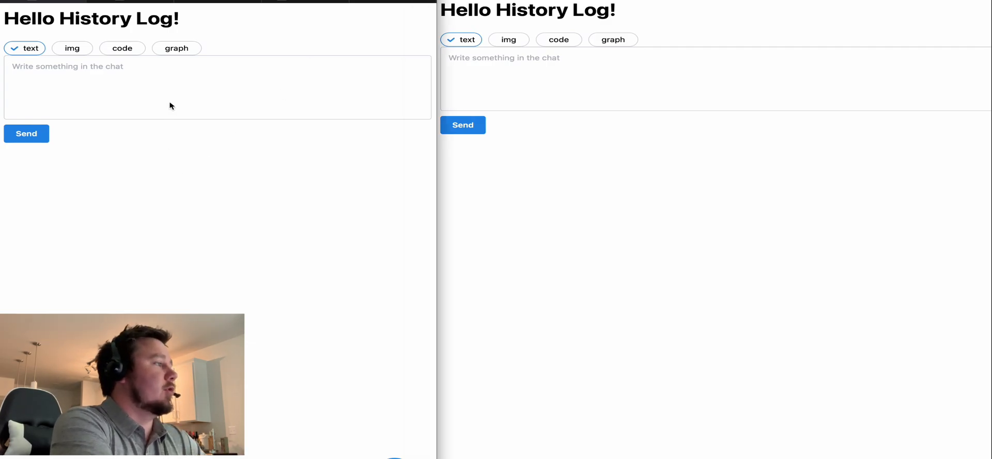
Step: Send a 'Hello world' text message to the chat
{"action": "type", "text": "H"}
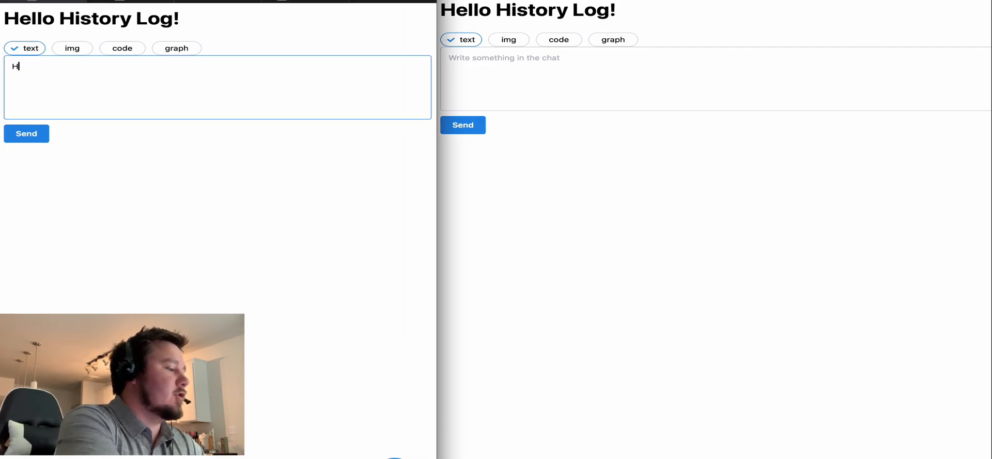
{"action": "type", "text": "ello"}
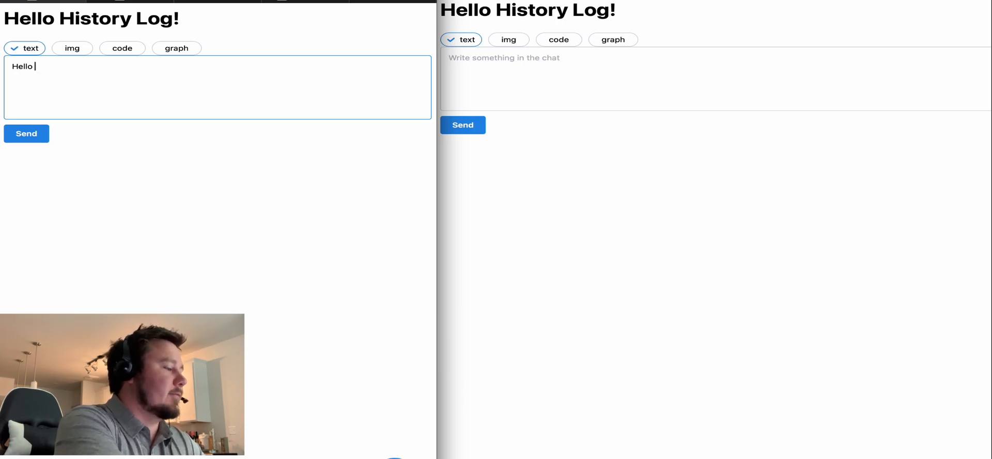
{"action": "type", "text": "worl"}
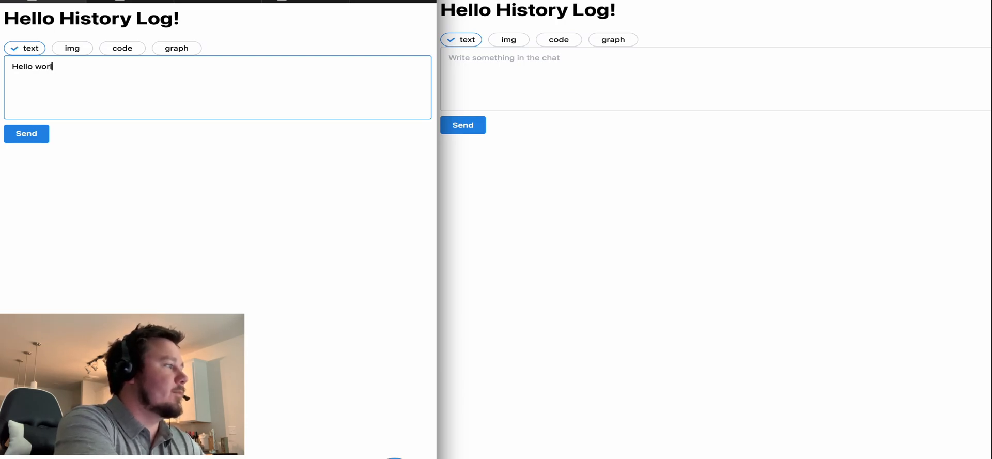
{"action": "left_click", "coordinate": [26, 133]}
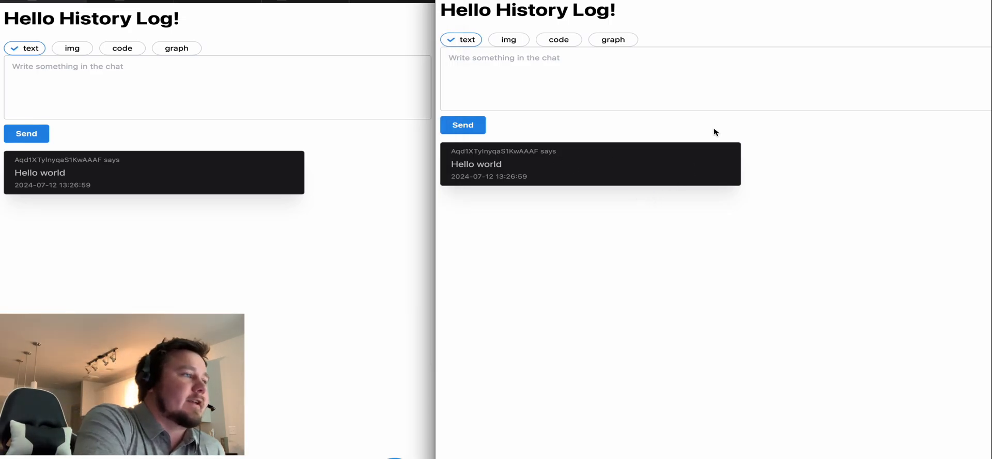
Step: Upload and send the DashDiscord-ezgif.com-crop.gif map image as an image message
{"action": "left_click", "coordinate": [73, 48]}
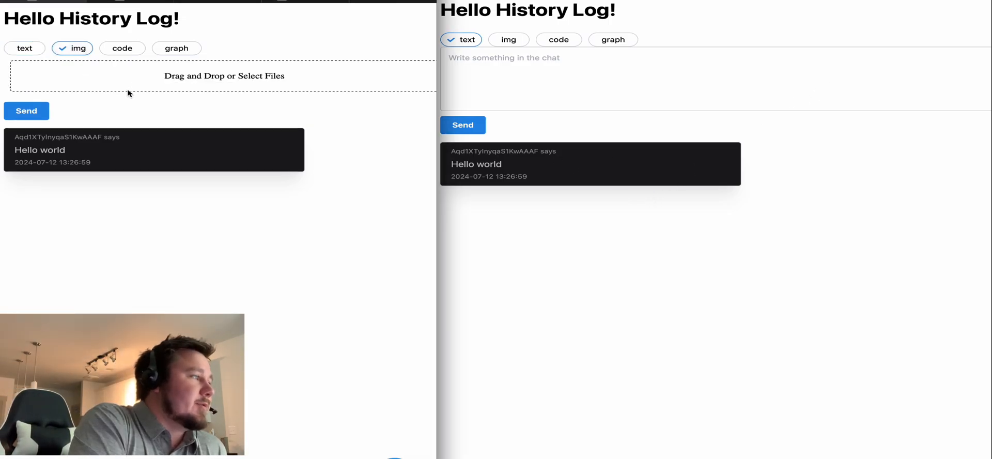
{"action": "left_click", "coordinate": [223, 75]}
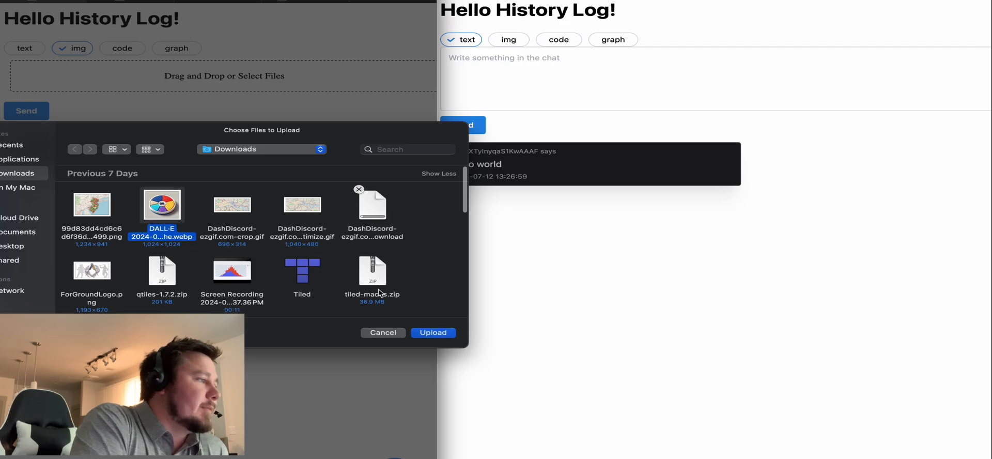
{"action": "left_click", "coordinate": [232, 203]}
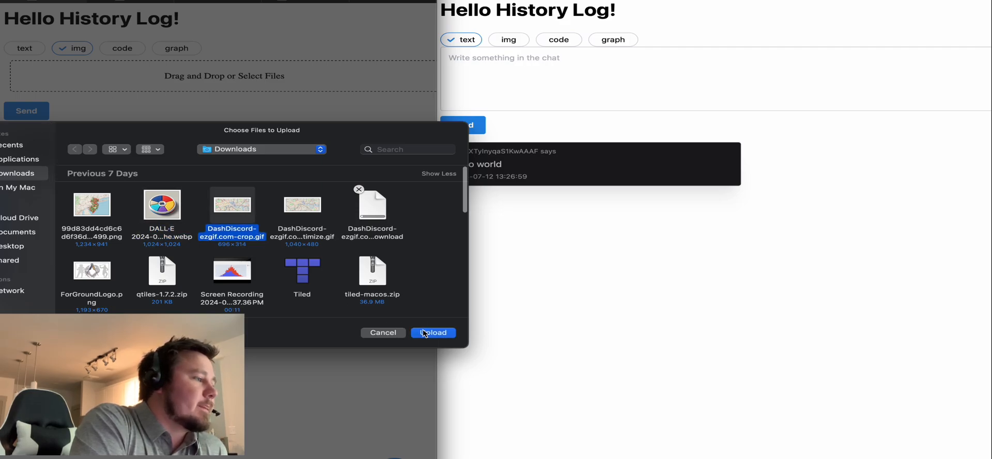
{"action": "left_click", "coordinate": [433, 333]}
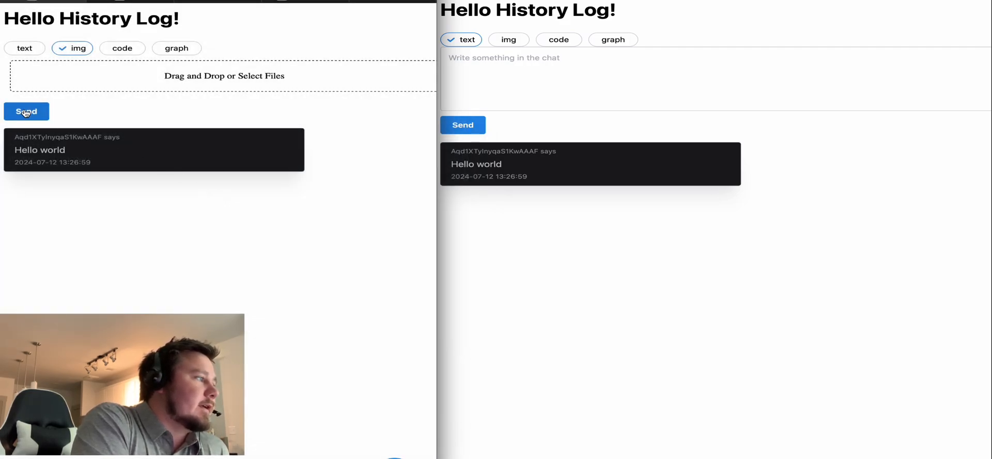
{"action": "left_click", "coordinate": [26, 111]}
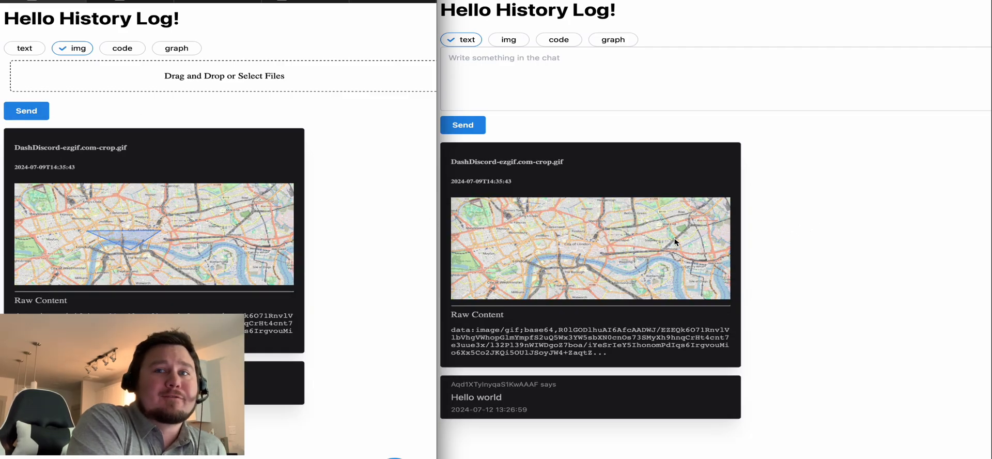
Step: Post a code message containing x = 'hello world' to the chat
{"action": "left_click", "coordinate": [122, 48]}
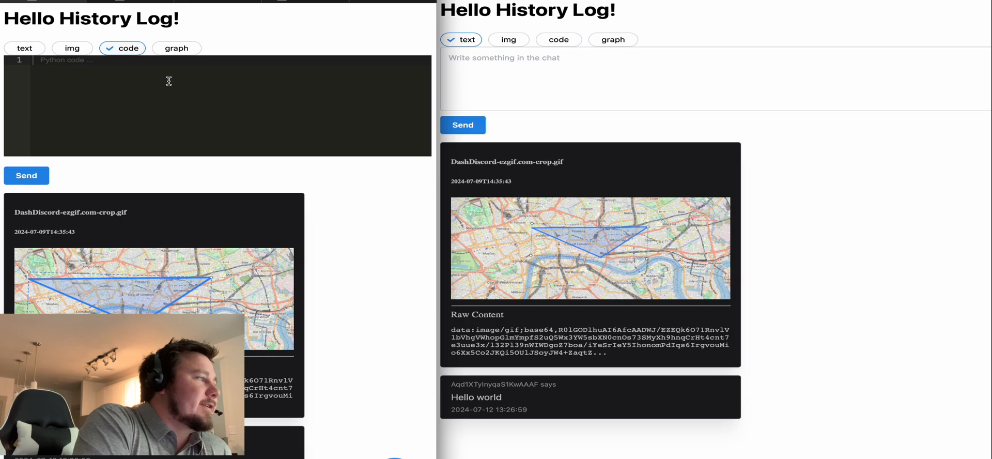
{"action": "left_click", "coordinate": [559, 40]}
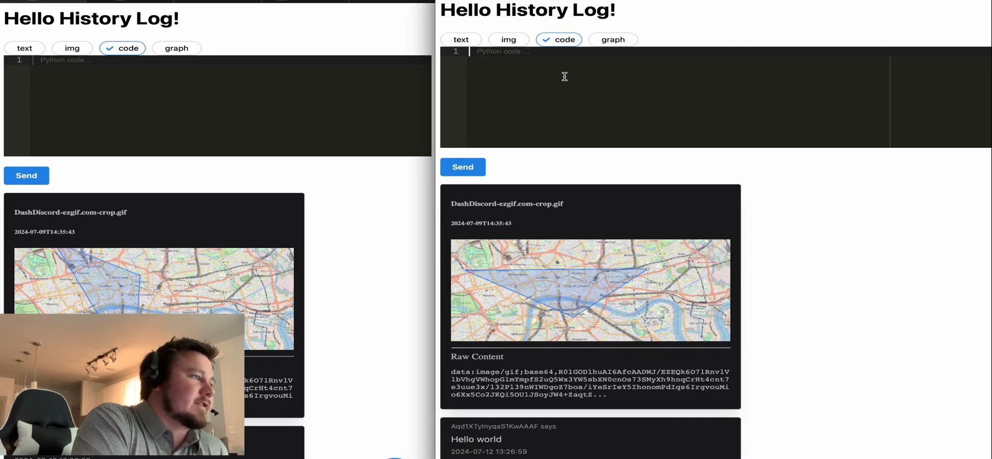
{"action": "type", "text": "x ="}
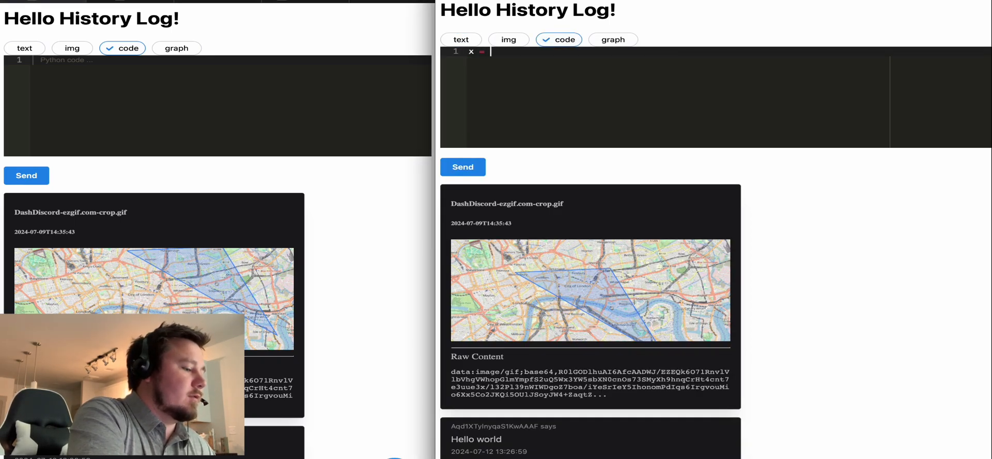
{"action": "type", "text": "'hello'"}
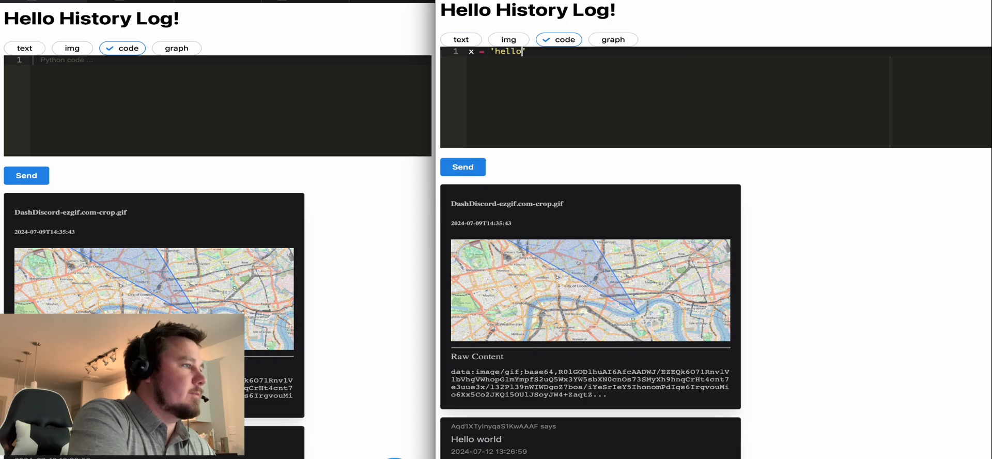
{"action": "type", "text": "world"}
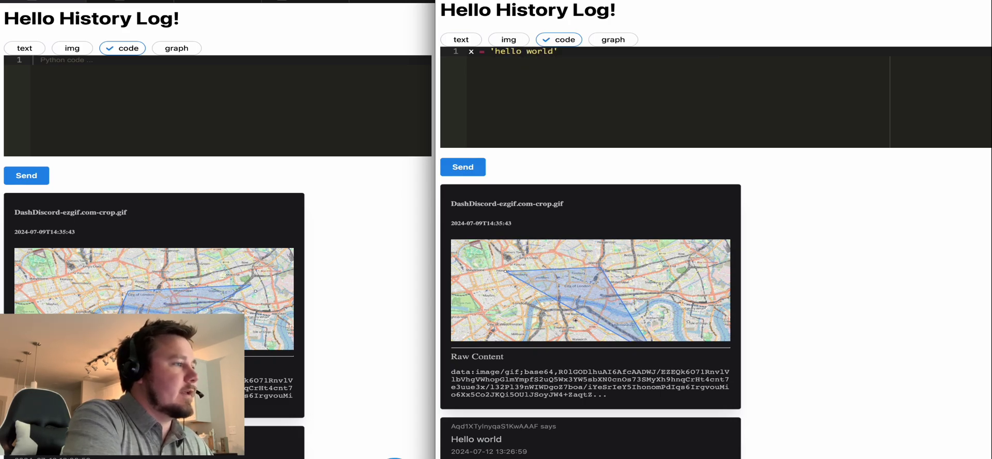
{"action": "left_click", "coordinate": [463, 166]}
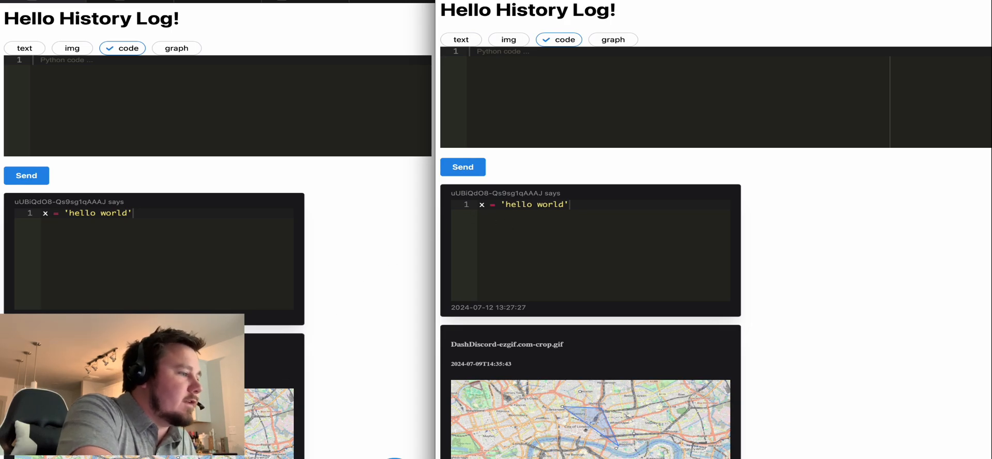
{"action": "scroll", "scroll_direction": "down", "scroll_amount": 3}
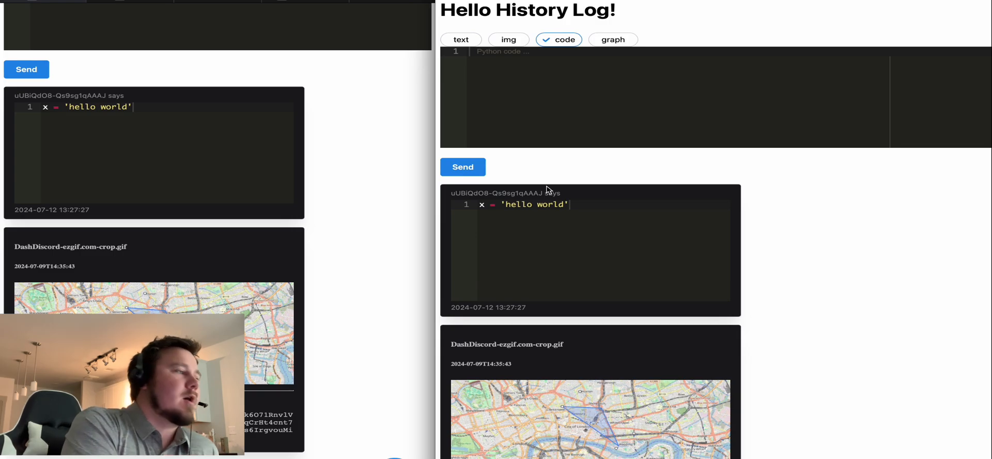
Step: Send a graph message so a random-data scatter plot appears in the chat
{"action": "left_click", "coordinate": [613, 39]}
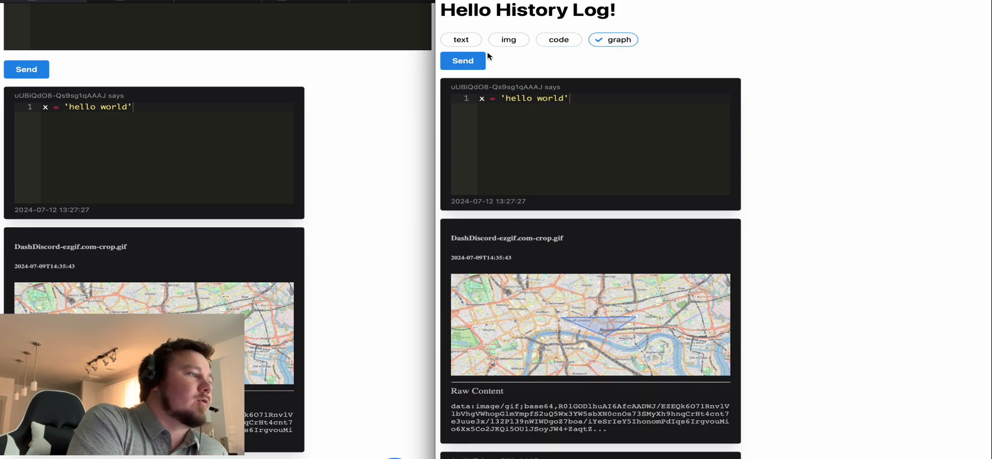
{"action": "left_click", "coordinate": [462, 60]}
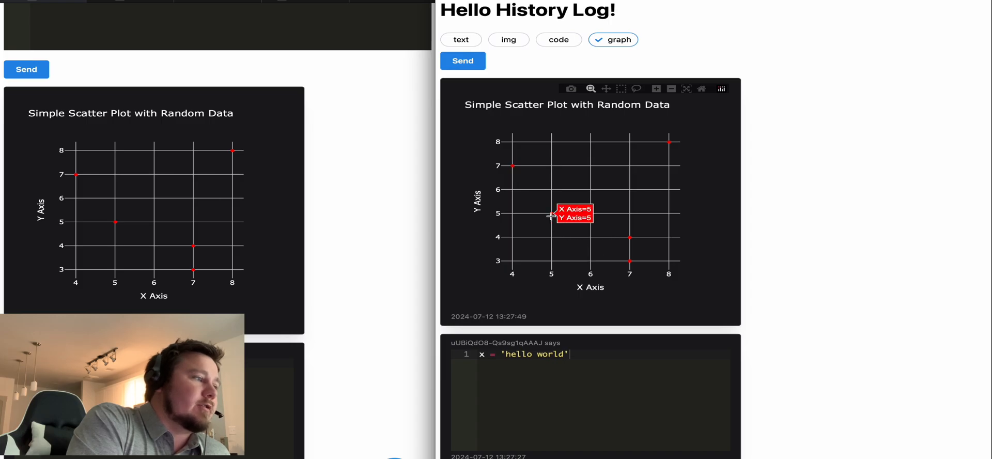
{"action": "scroll", "scroll_direction": "down", "scroll_amount": 3}
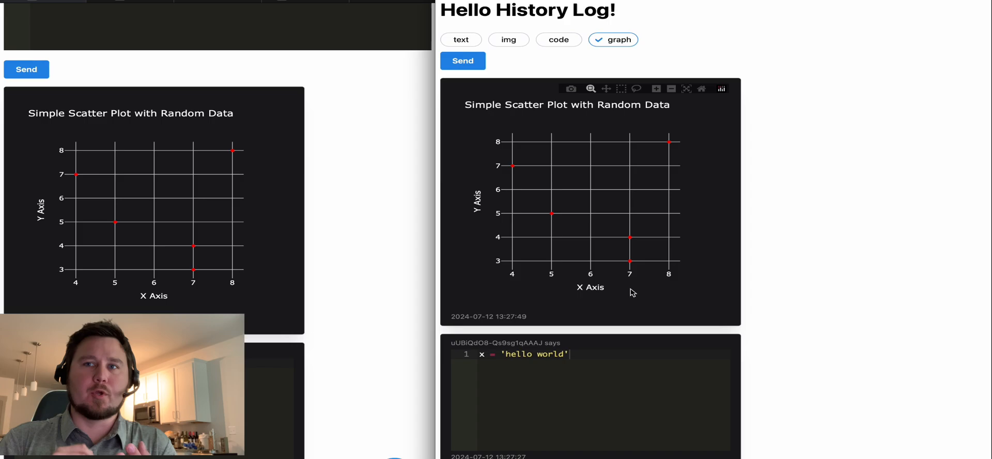
{"action": "scroll", "scroll_direction": "down", "scroll_amount": 3}
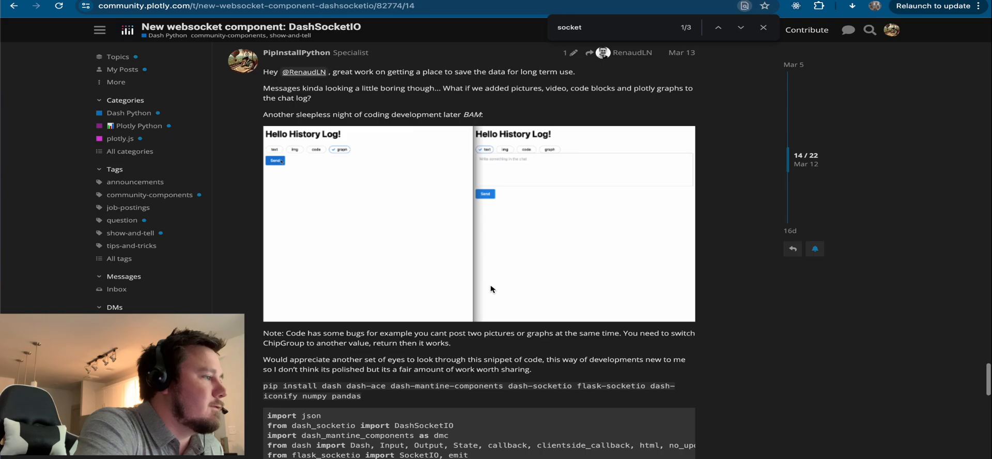
Step: Scroll the DashSocketIO forum thread to RenaudLN's opening announcement post
{"action": "scroll", "scroll_direction": "down", "scroll_amount": 3}
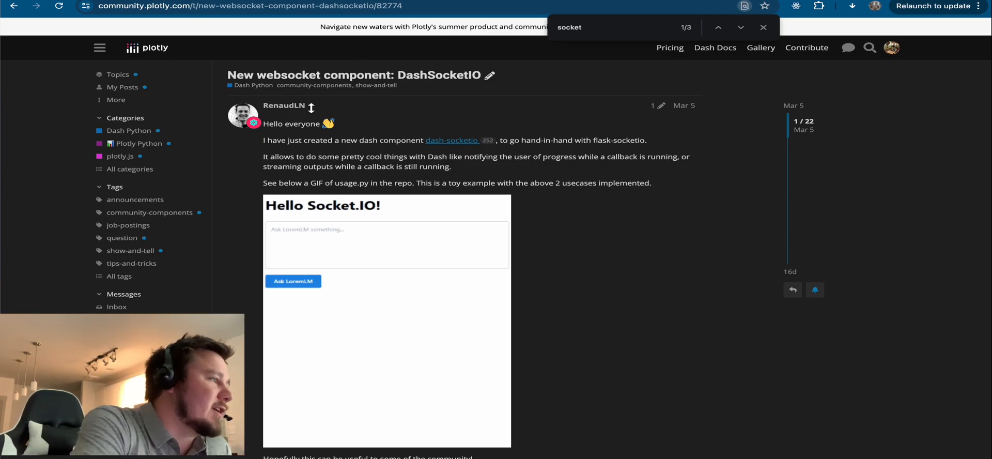
{"action": "mouse_move", "coordinate": [266, 369]}
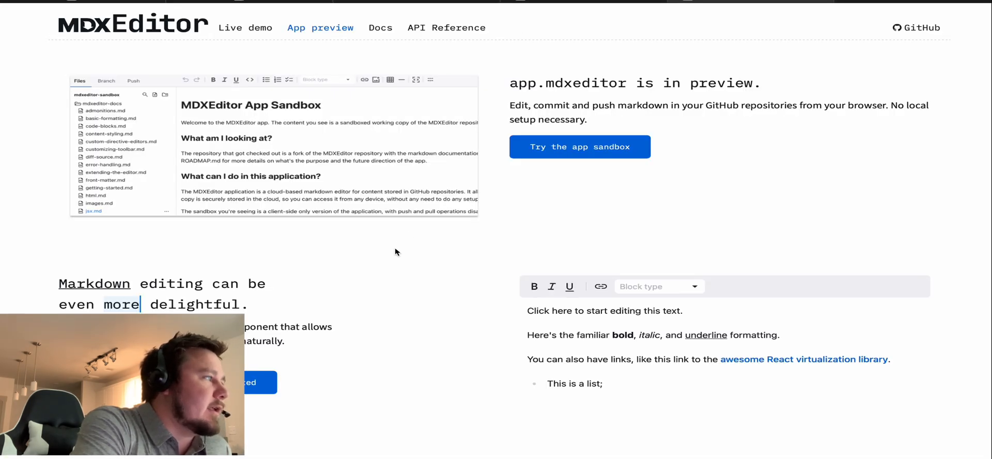
{"action": "mouse_move", "coordinate": [192, 197]}
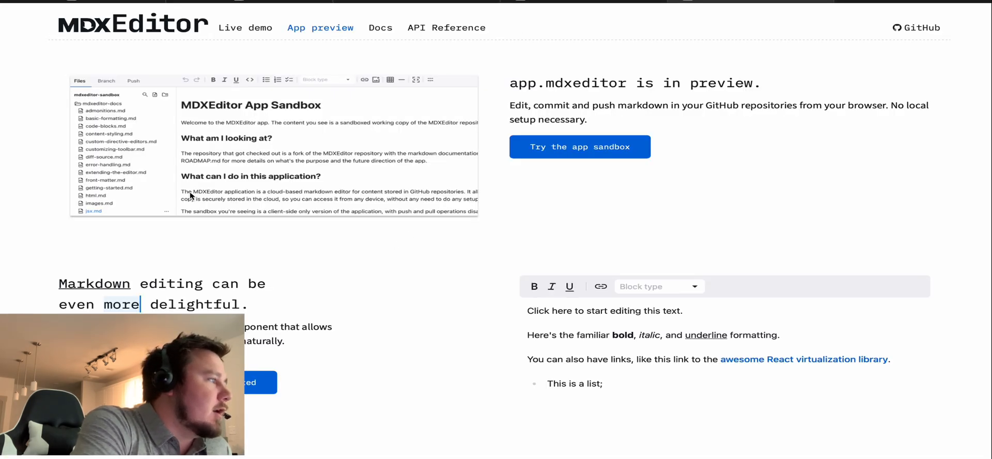
Step: Scroll the MDXEditor site to 'Markdown editing' and open the live Welcome document demo
{"action": "scroll", "scroll_direction": "down", "scroll_amount": 3}
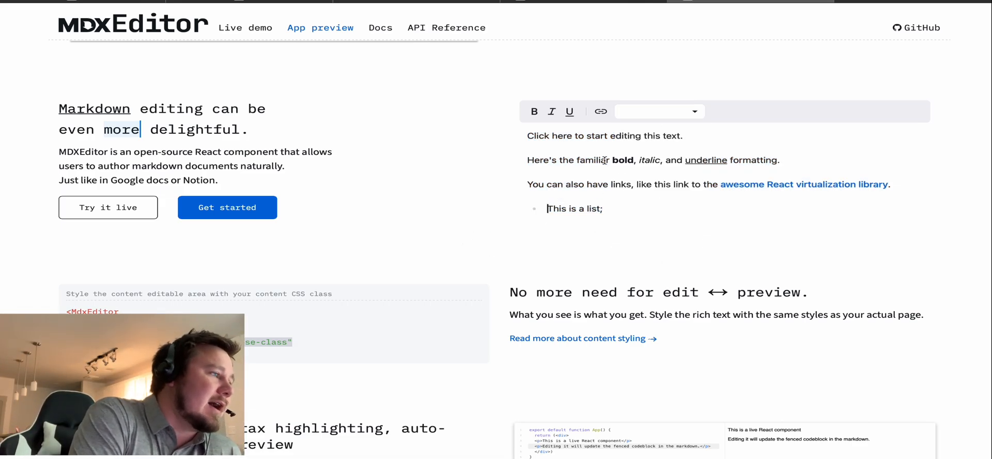
{"action": "scroll", "scroll_direction": "down", "scroll_amount": 3}
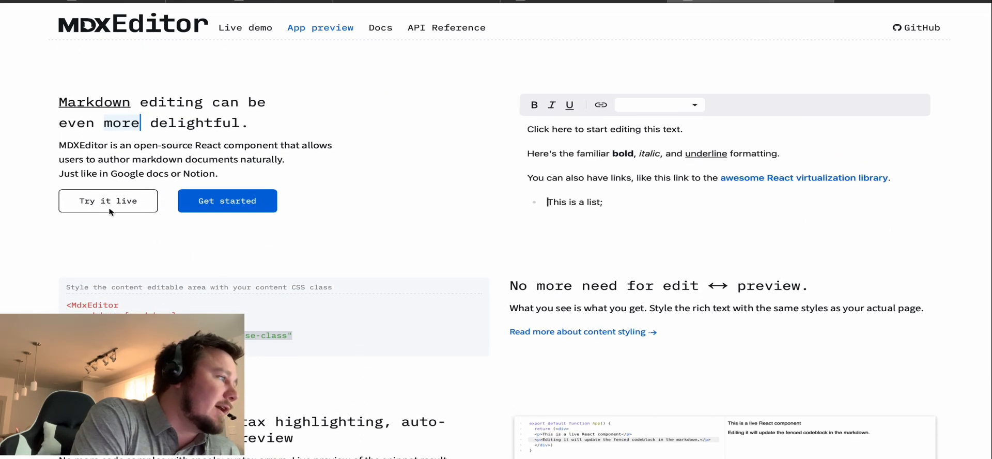
{"action": "scroll", "scroll_direction": "down", "scroll_amount": 3}
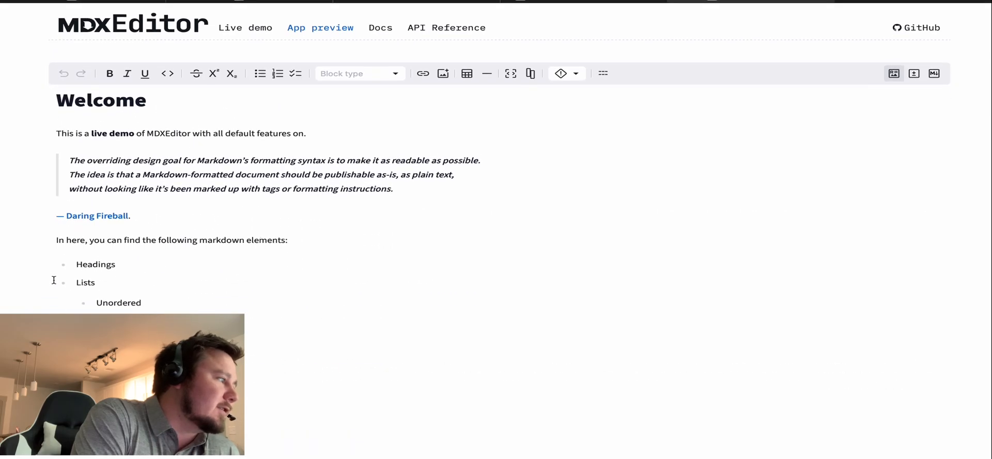
Step: Keep TypeScript as the code block language and show the document in side-by-side diff mode
{"action": "scroll", "scroll_direction": "down", "scroll_amount": 3}
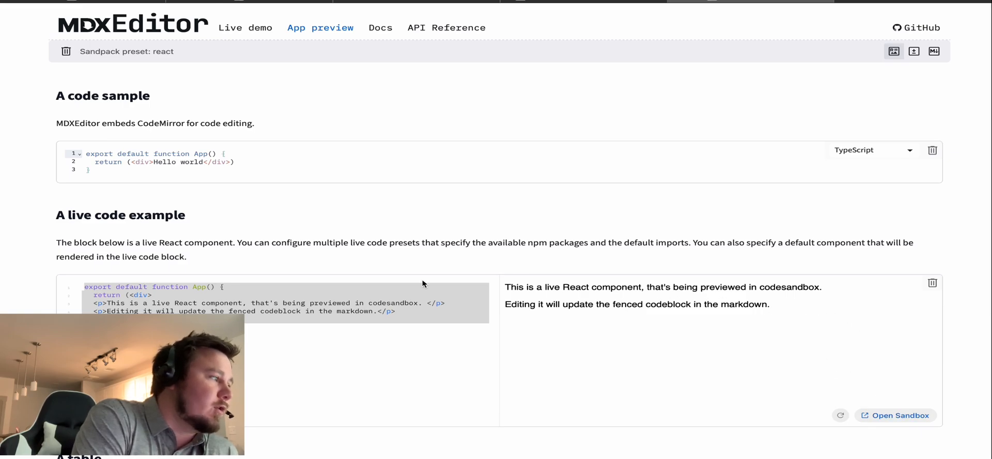
{"action": "scroll", "scroll_direction": "down", "scroll_amount": 3}
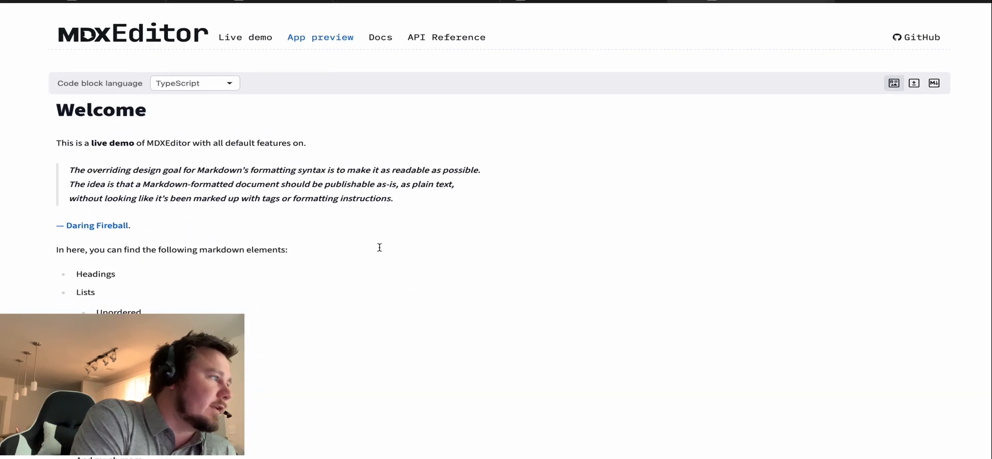
{"action": "left_click", "coordinate": [194, 83]}
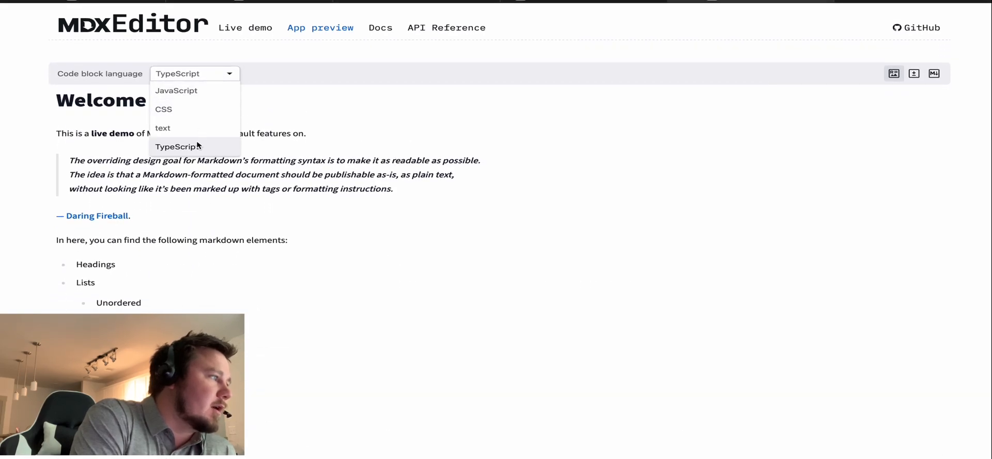
{"action": "left_click", "coordinate": [178, 146]}
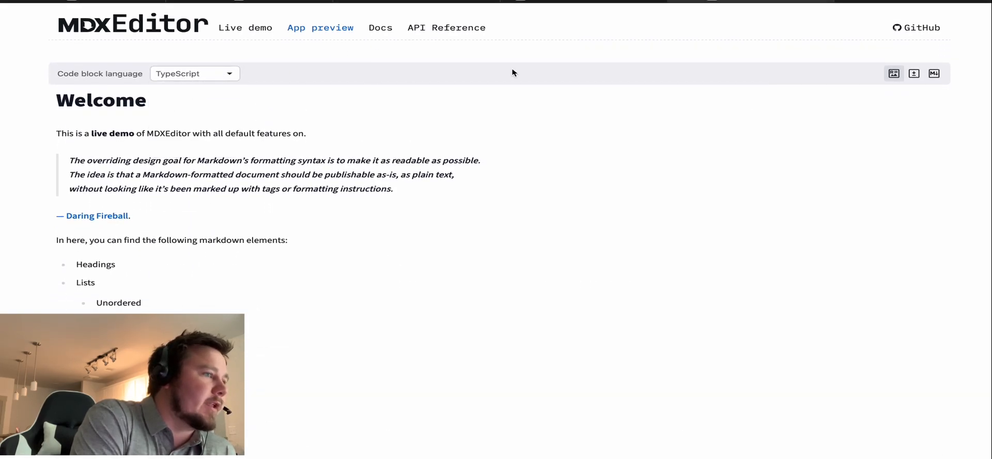
{"action": "left_click", "coordinate": [933, 73]}
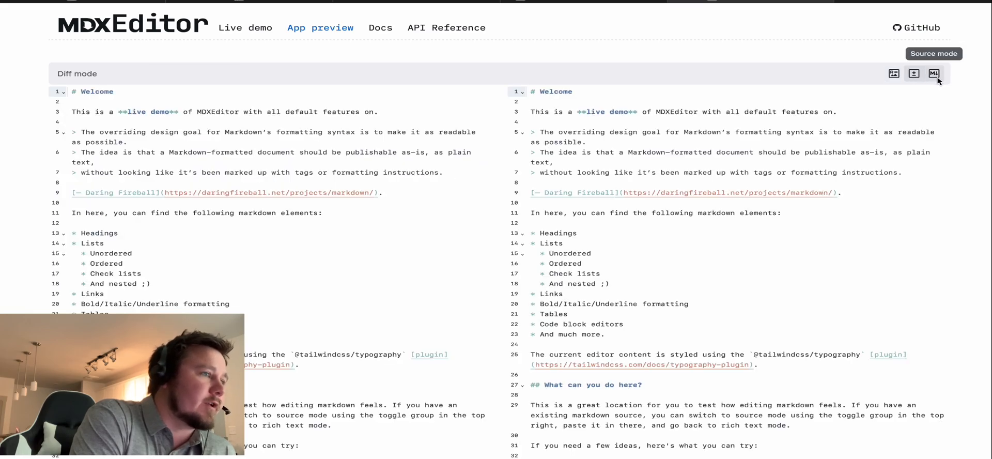
Step: Switch the MDXEditor demo to raw markdown source mode
{"action": "left_click", "coordinate": [934, 73]}
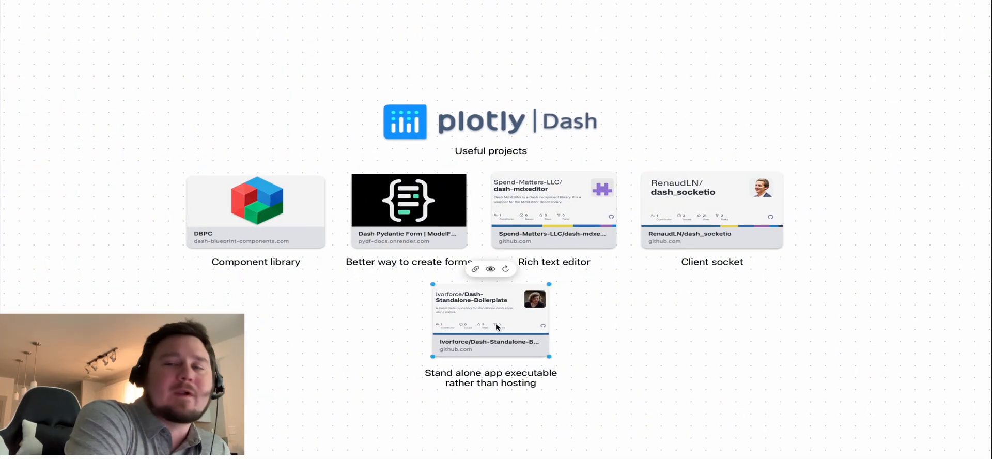
Step: Open the Dash-Standalone-Boilerplate repo and scroll its README to the Nuitka build instructions
{"action": "left_click", "coordinate": [491, 316]}
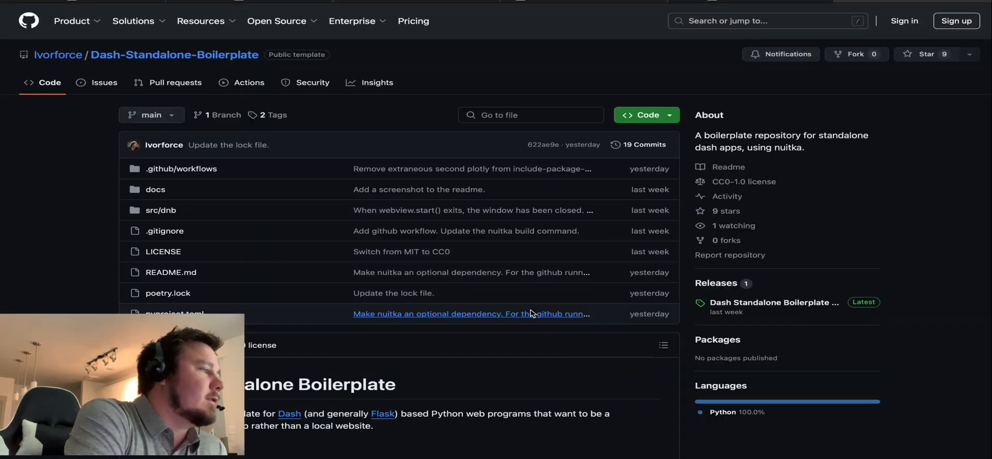
{"action": "scroll", "scroll_direction": "down", "scroll_amount": 3}
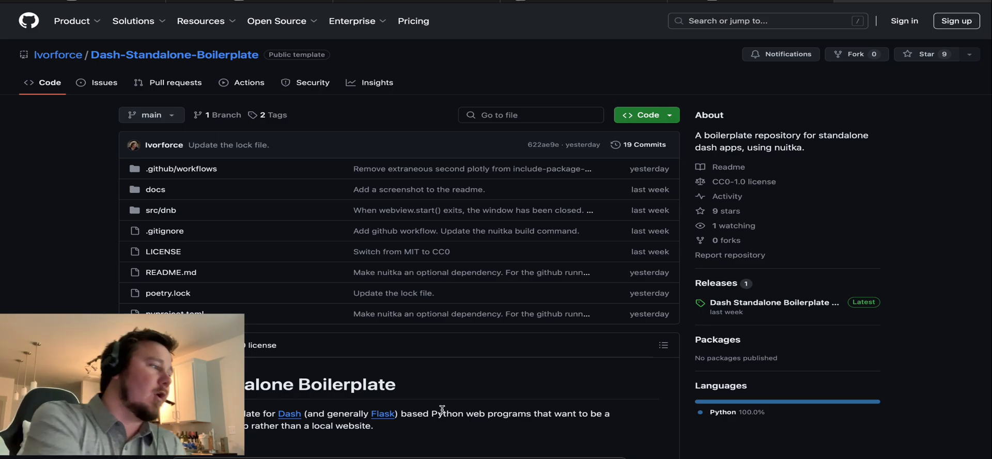
{"action": "scroll", "scroll_direction": "down", "scroll_amount": 3}
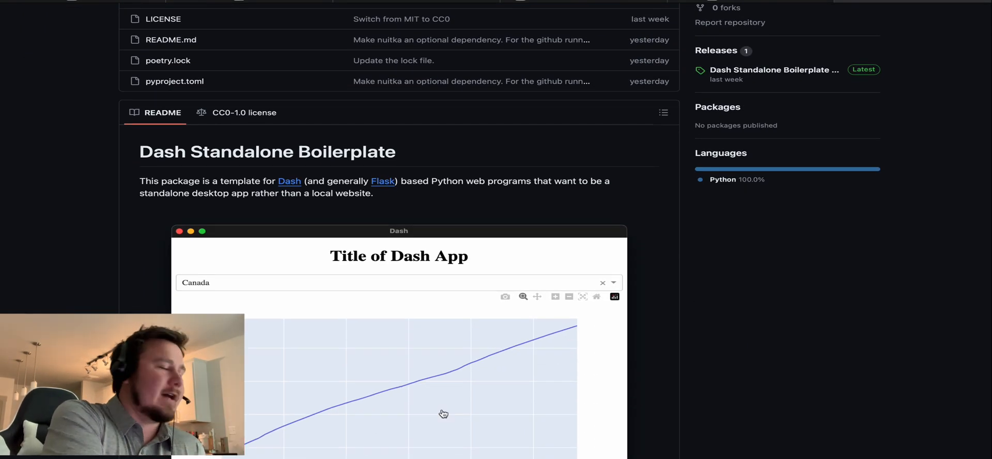
{"action": "scroll", "scroll_direction": "down", "scroll_amount": 3}
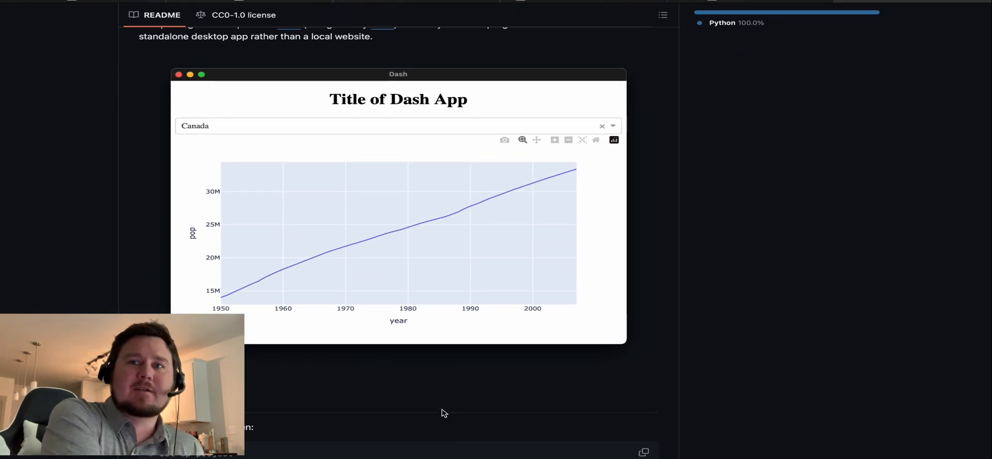
{"action": "scroll", "scroll_direction": "down", "scroll_amount": 3}
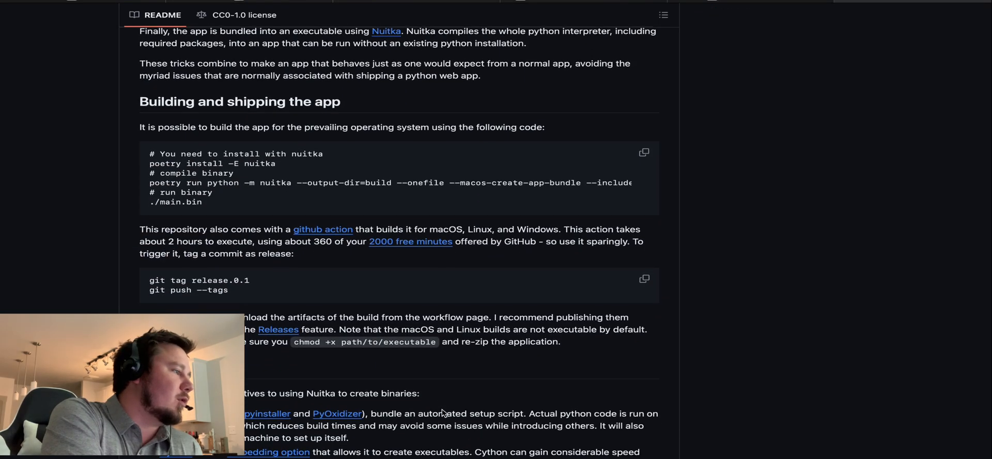